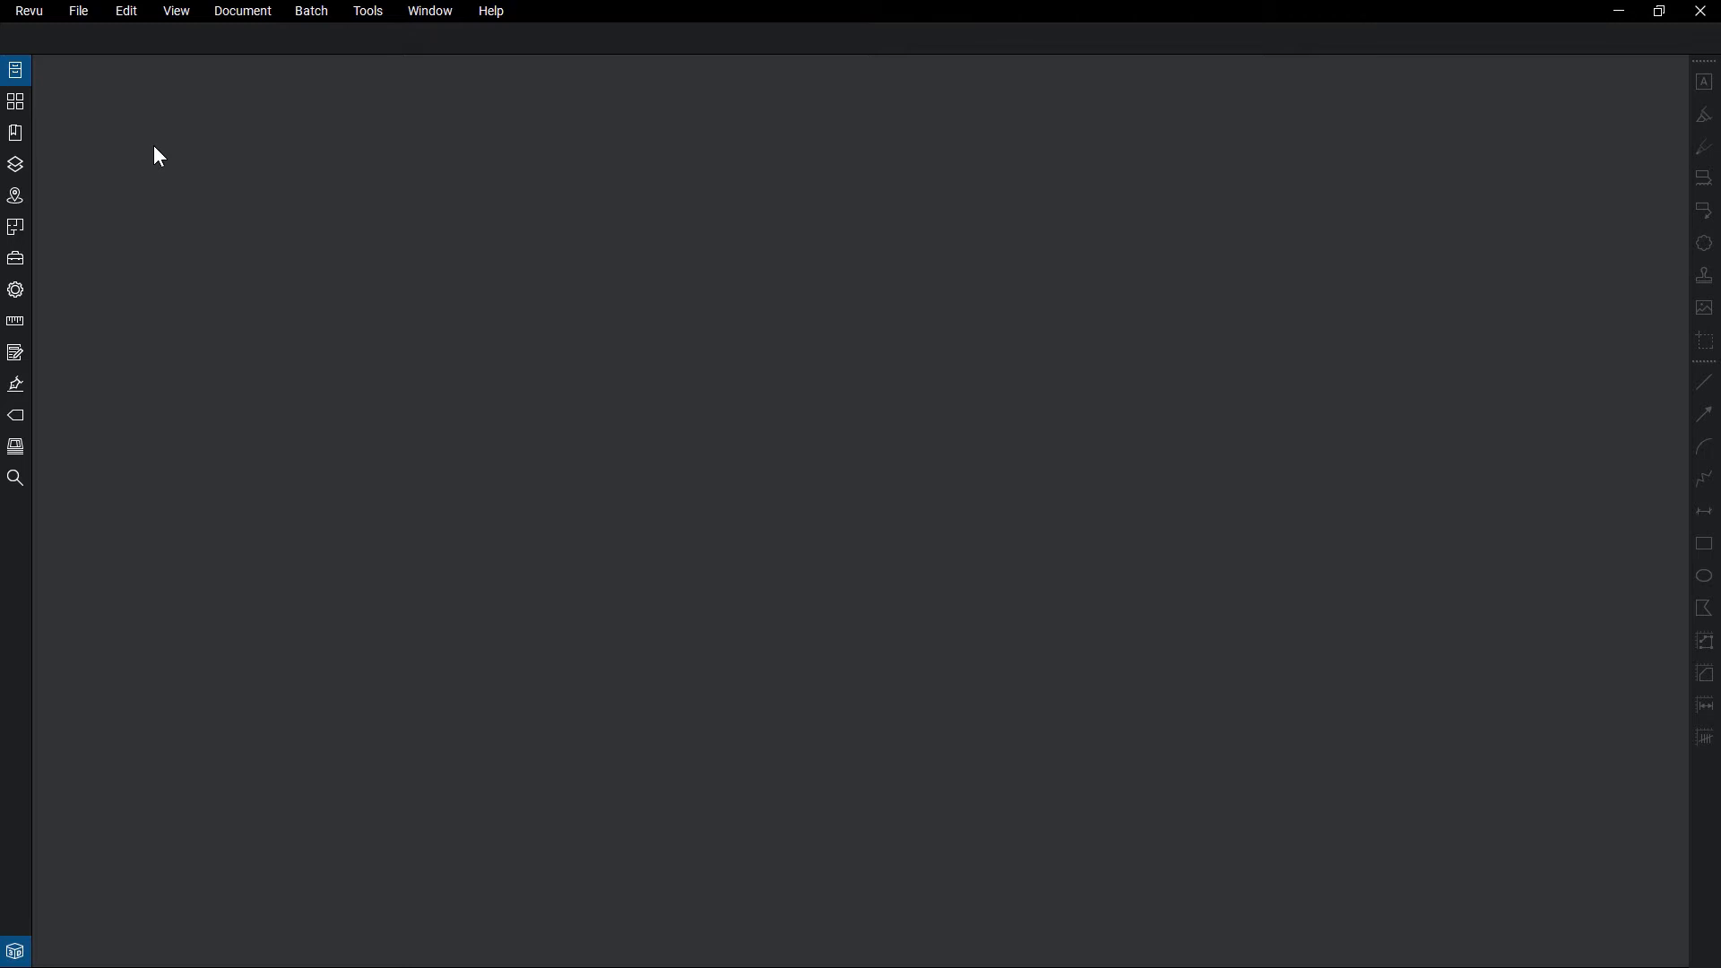
{"action": "mouse_move", "coordinate": [105, 57]}
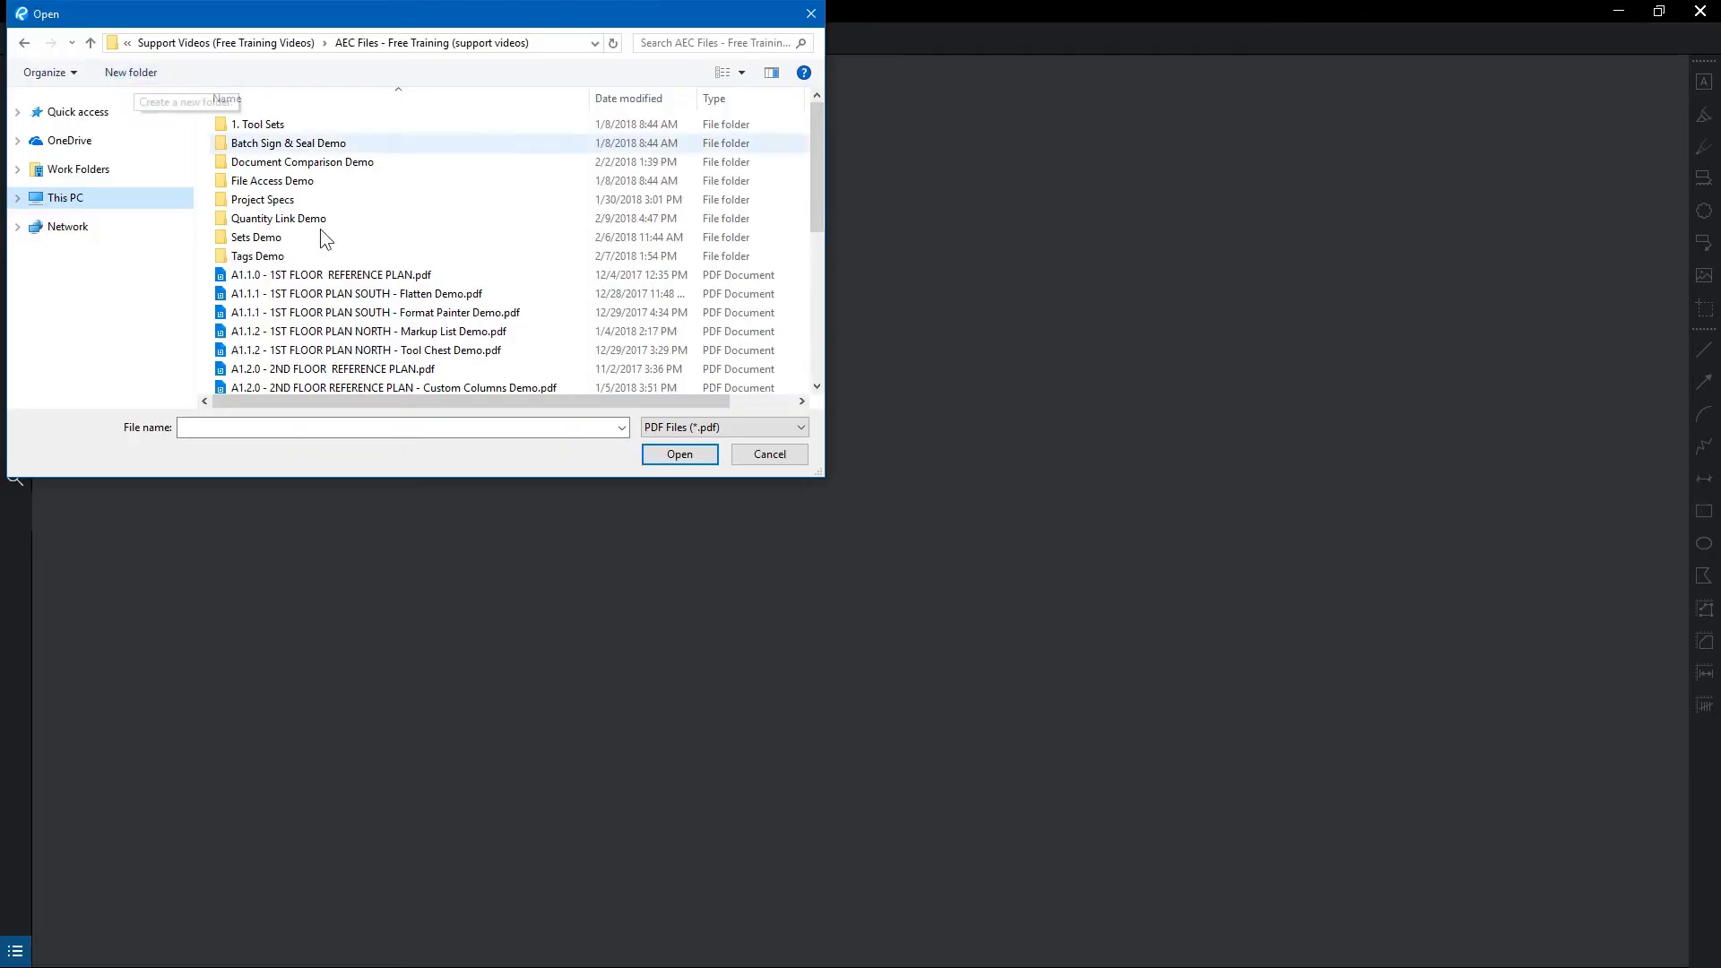
Step: Open Terminal Building.pdf from the training files folder
{"action": "scroll", "scroll_direction": "down", "scroll_amount": 3}
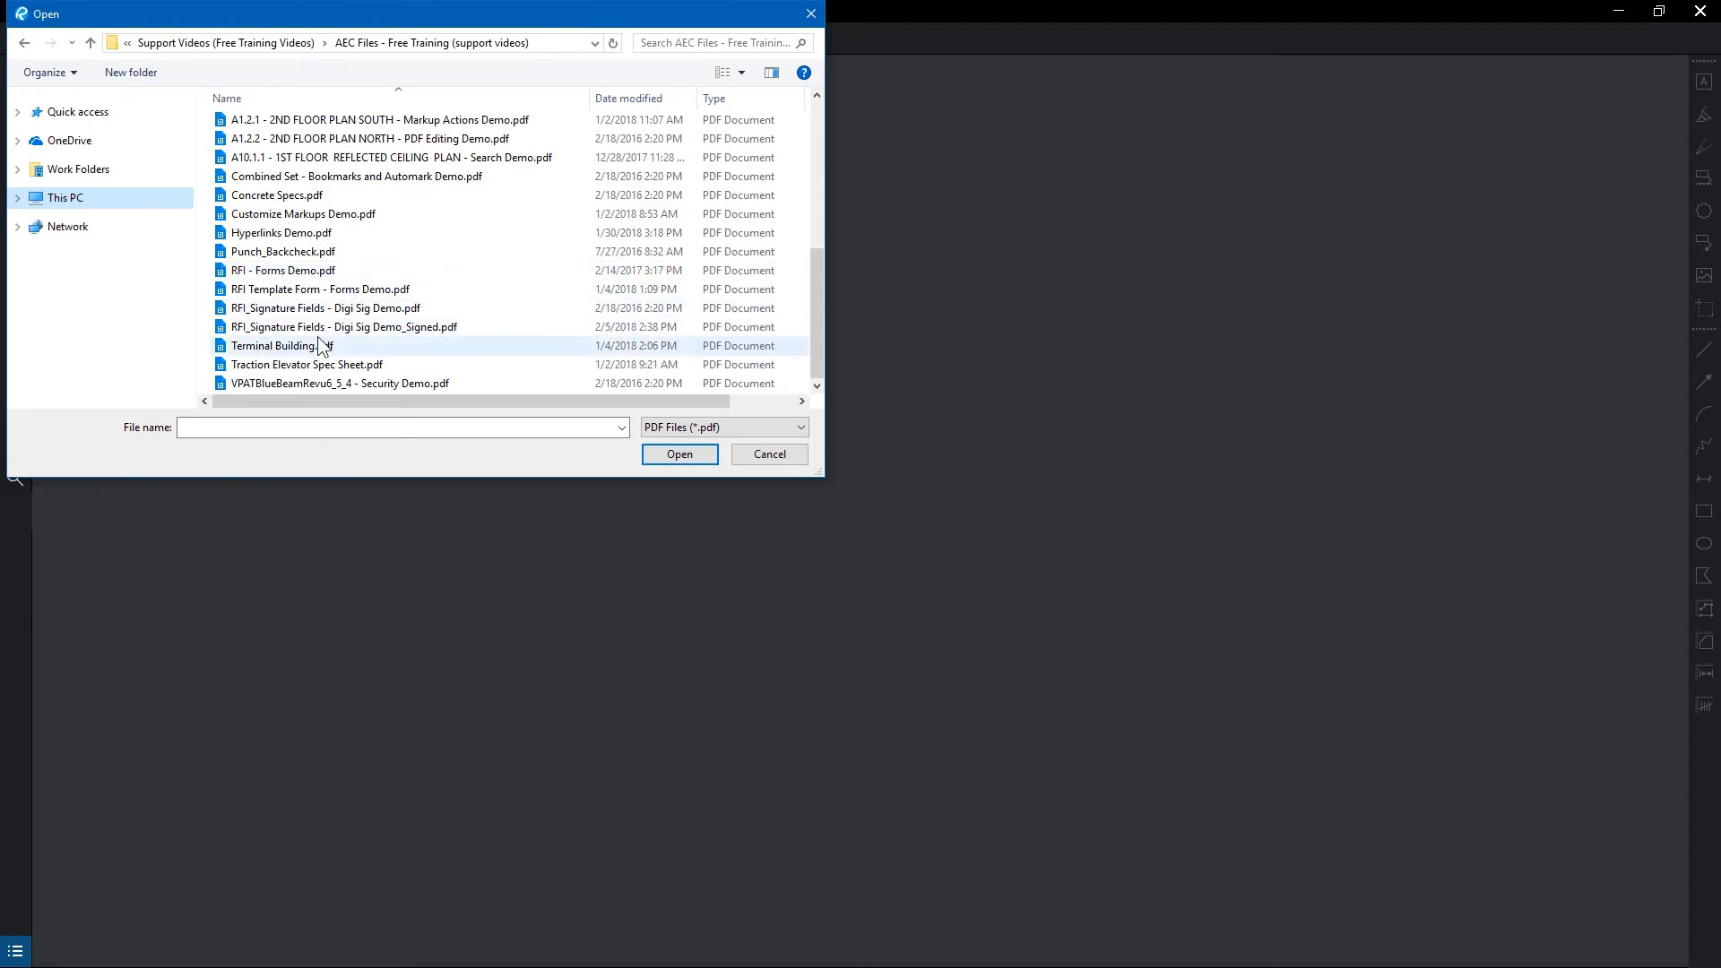
{"action": "left_click", "coordinate": [282, 346]}
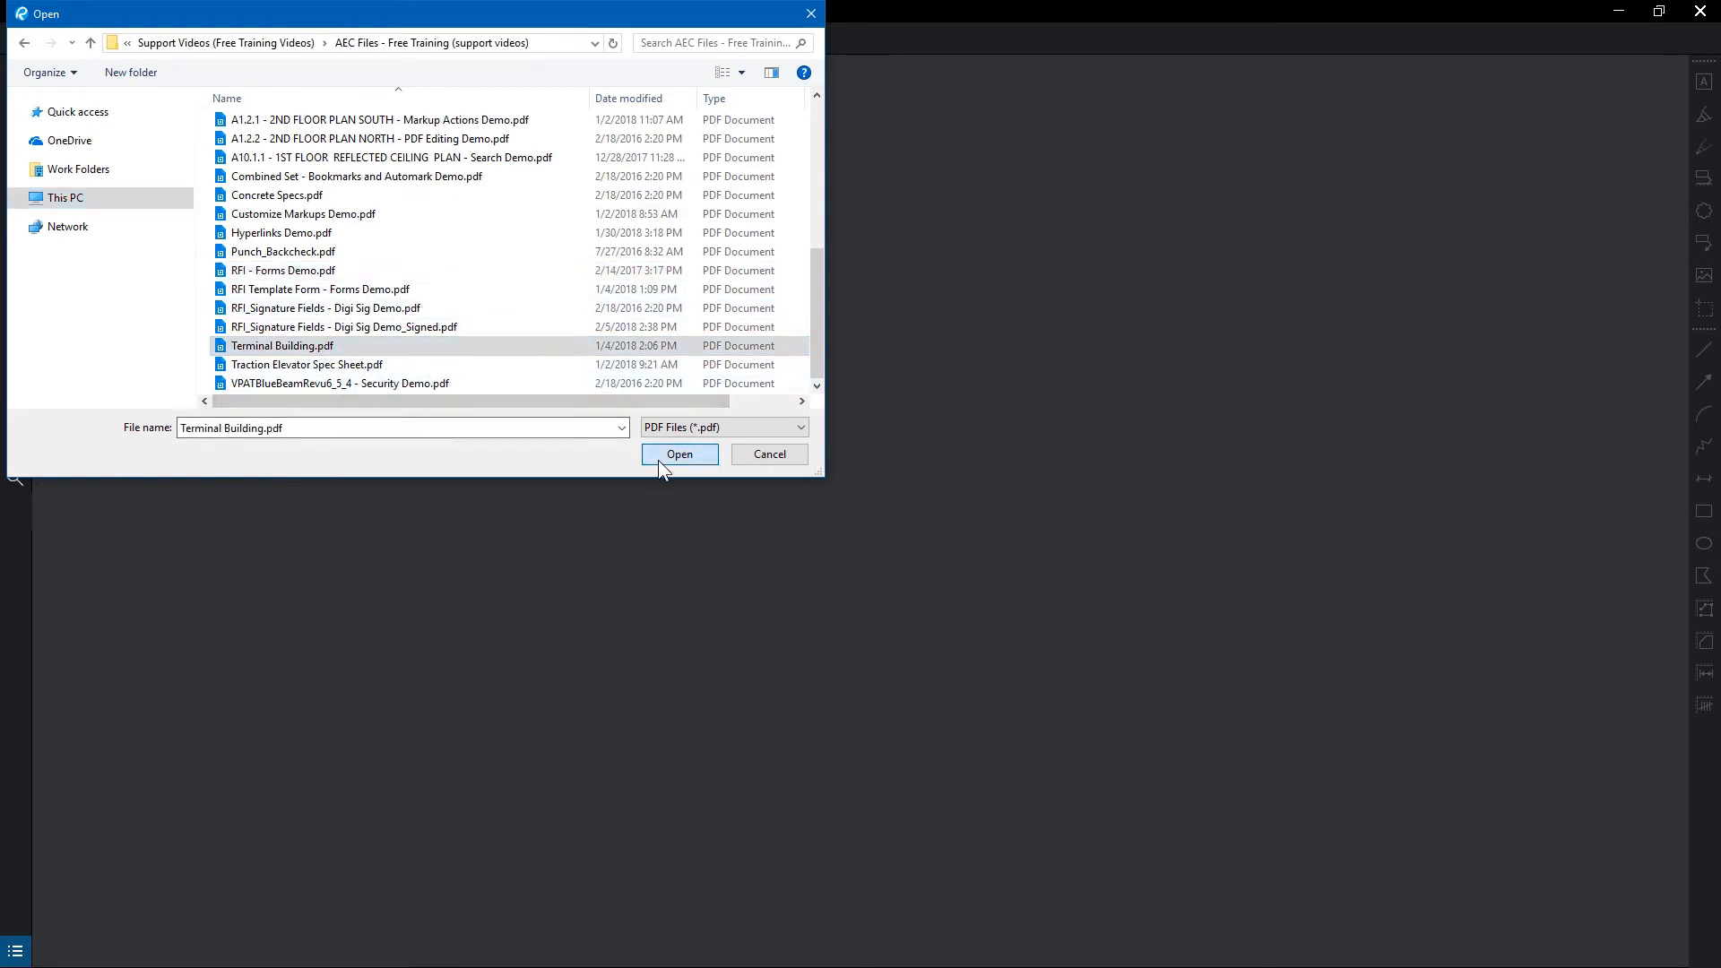
{"action": "left_click", "coordinate": [677, 454]}
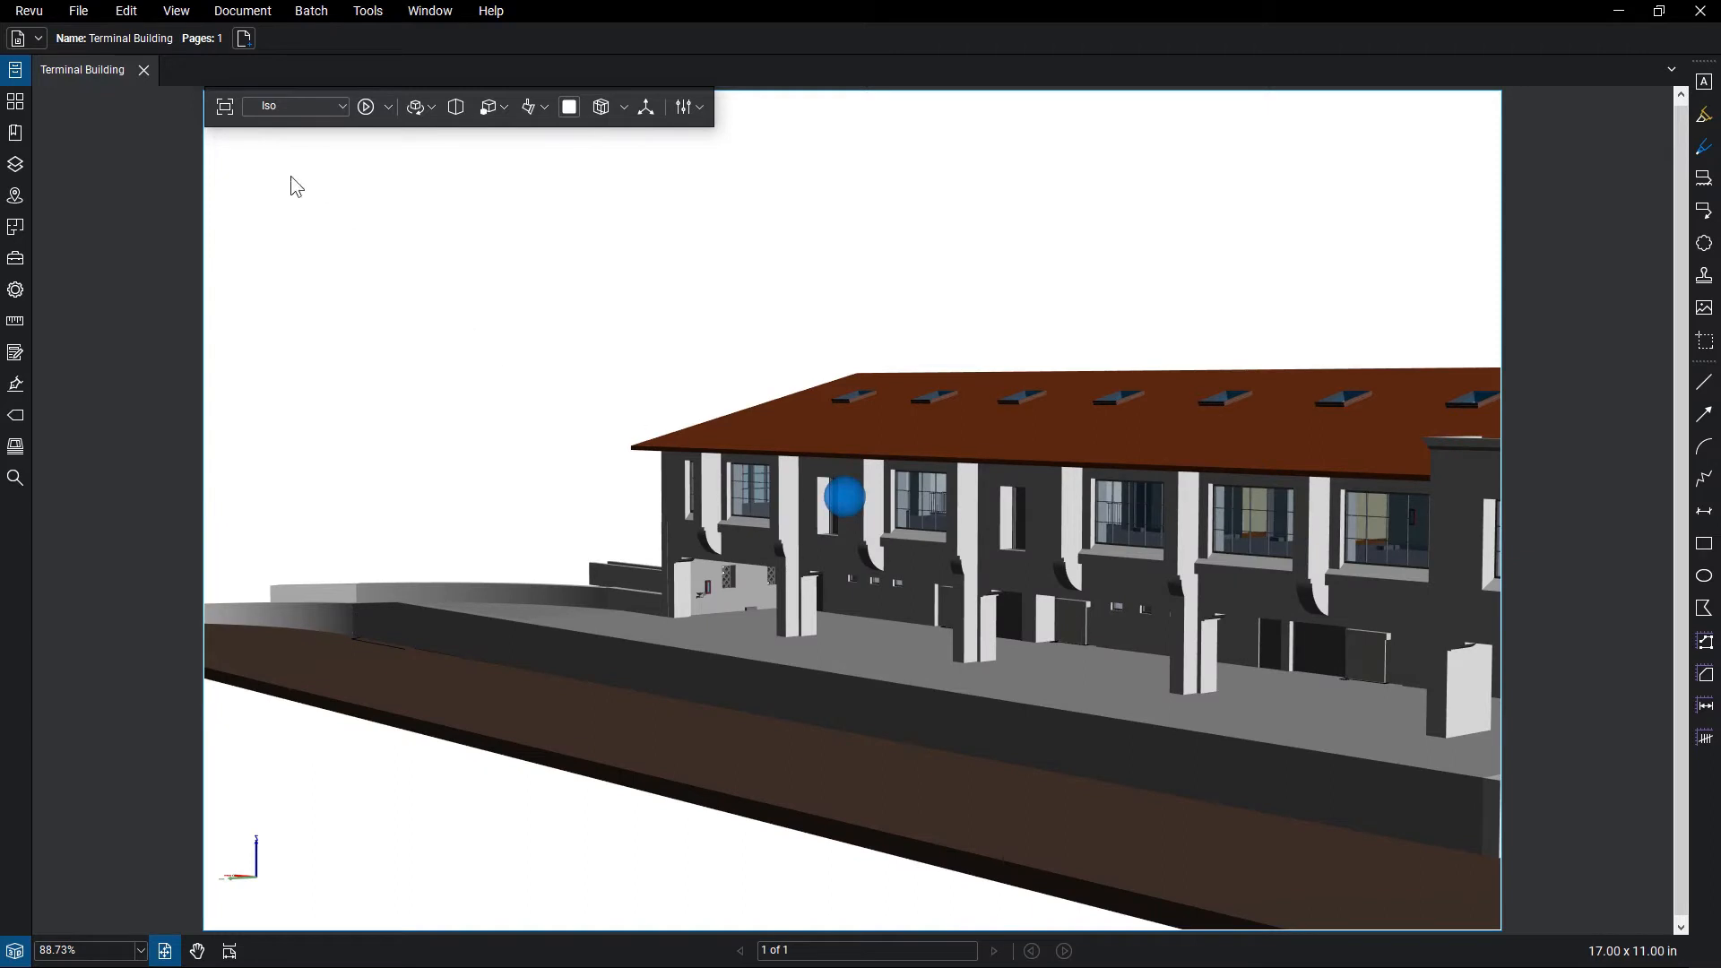
Step: Move into the arched hallway and bring up Manage Views from the 3D views dropdown
{"action": "left_click", "coordinate": [224, 105]}
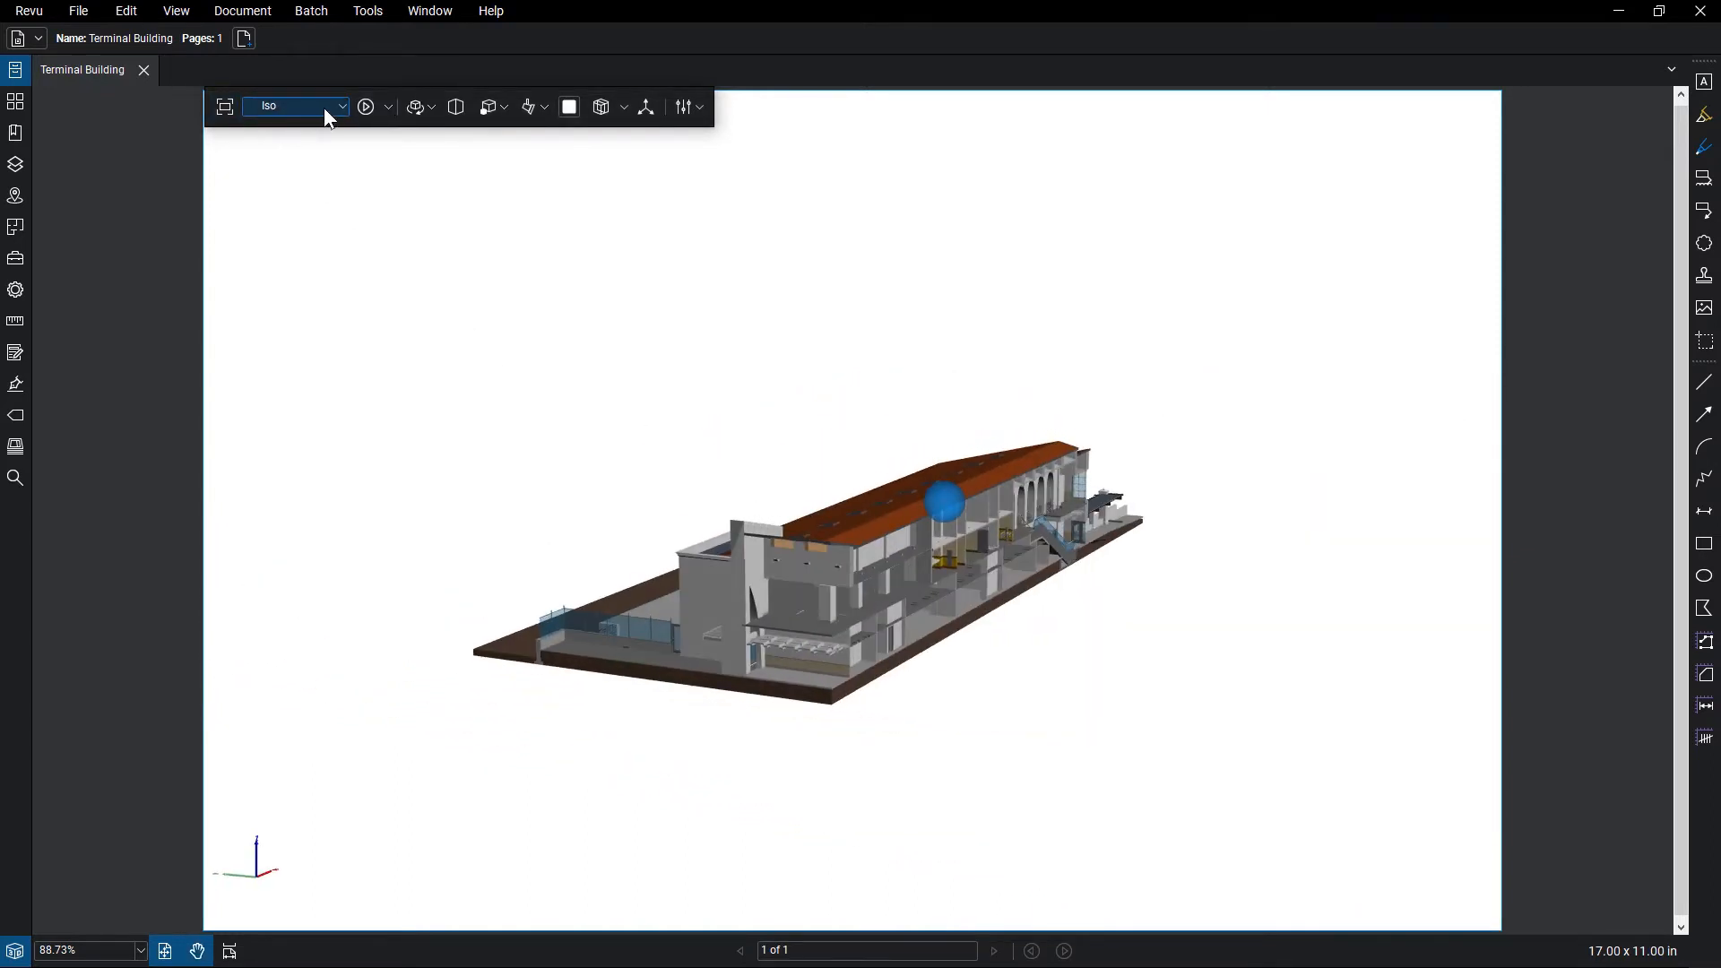
{"action": "left_click", "coordinate": [341, 106]}
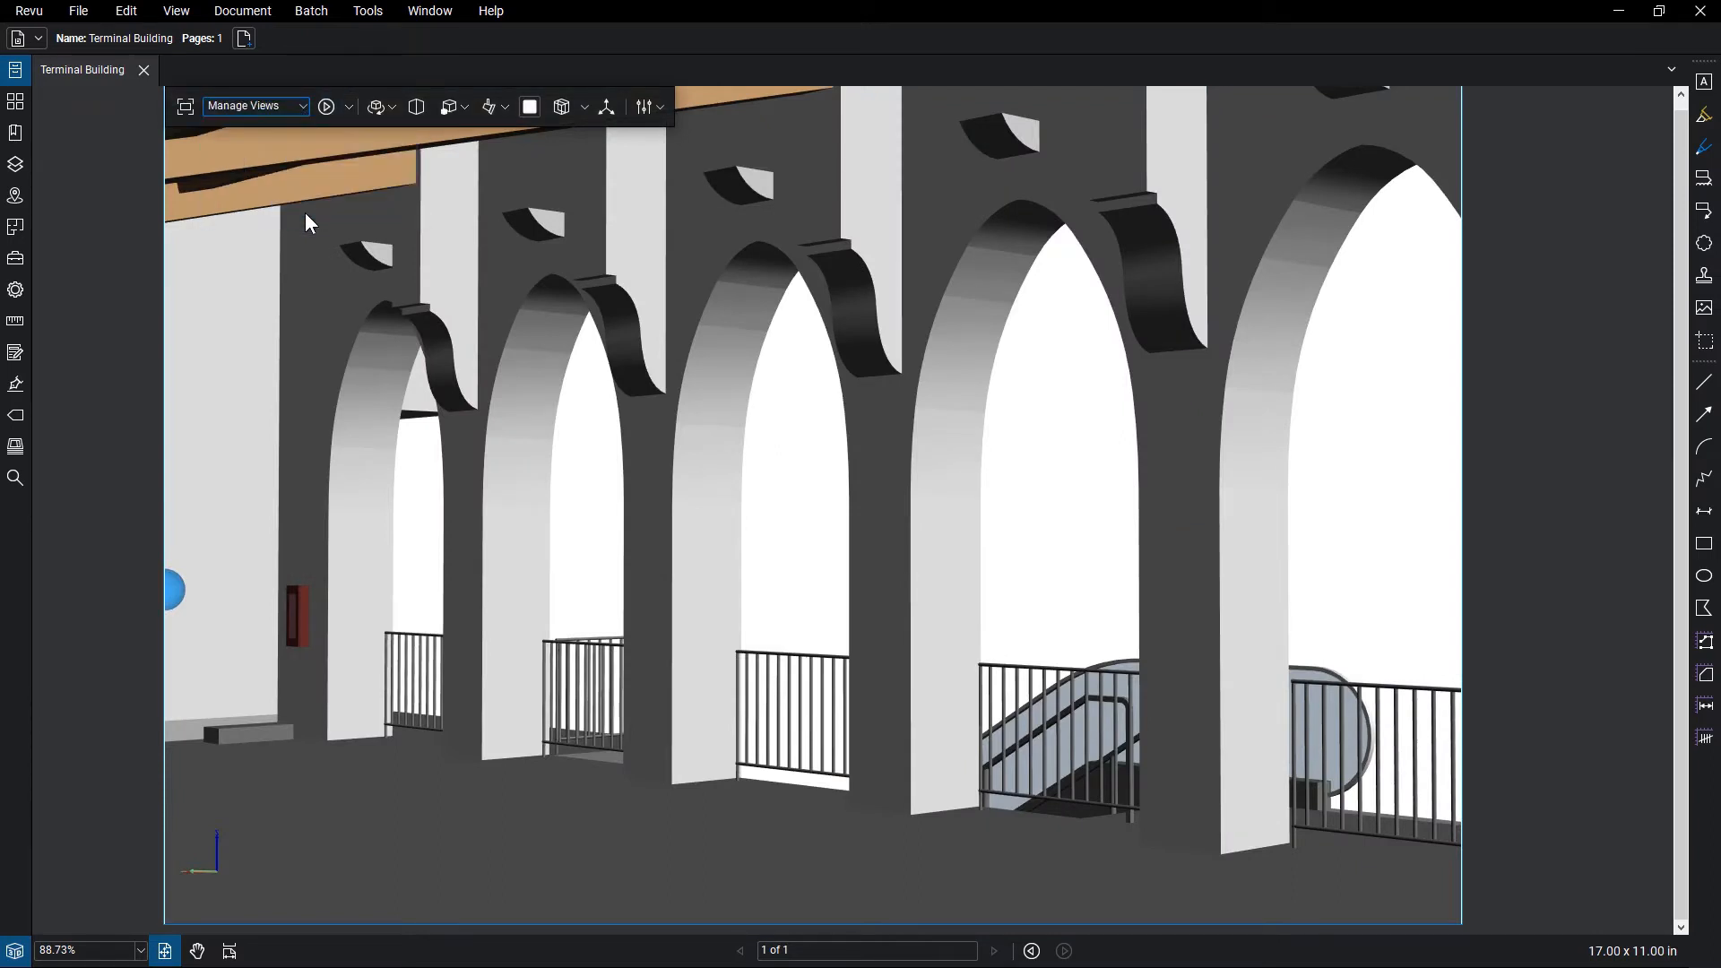
{"action": "left_click", "coordinate": [305, 105]}
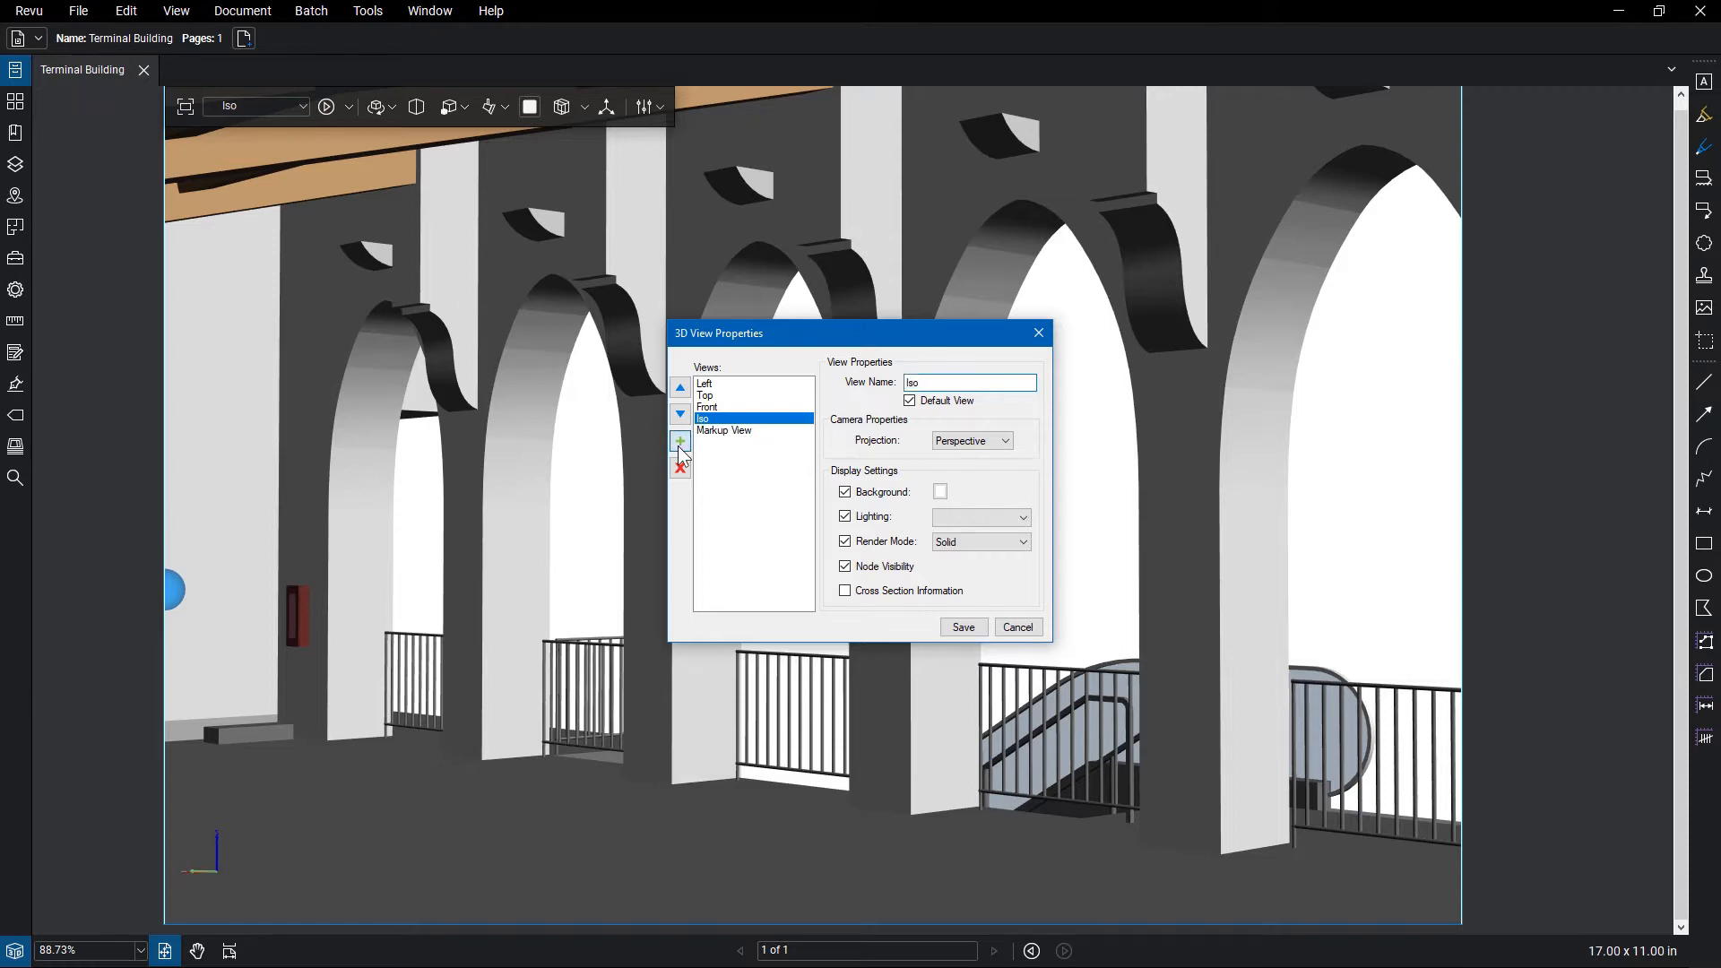
Step: Add a new 3D view named Hallway with Projection checked and save it
{"action": "left_click", "coordinate": [679, 441]}
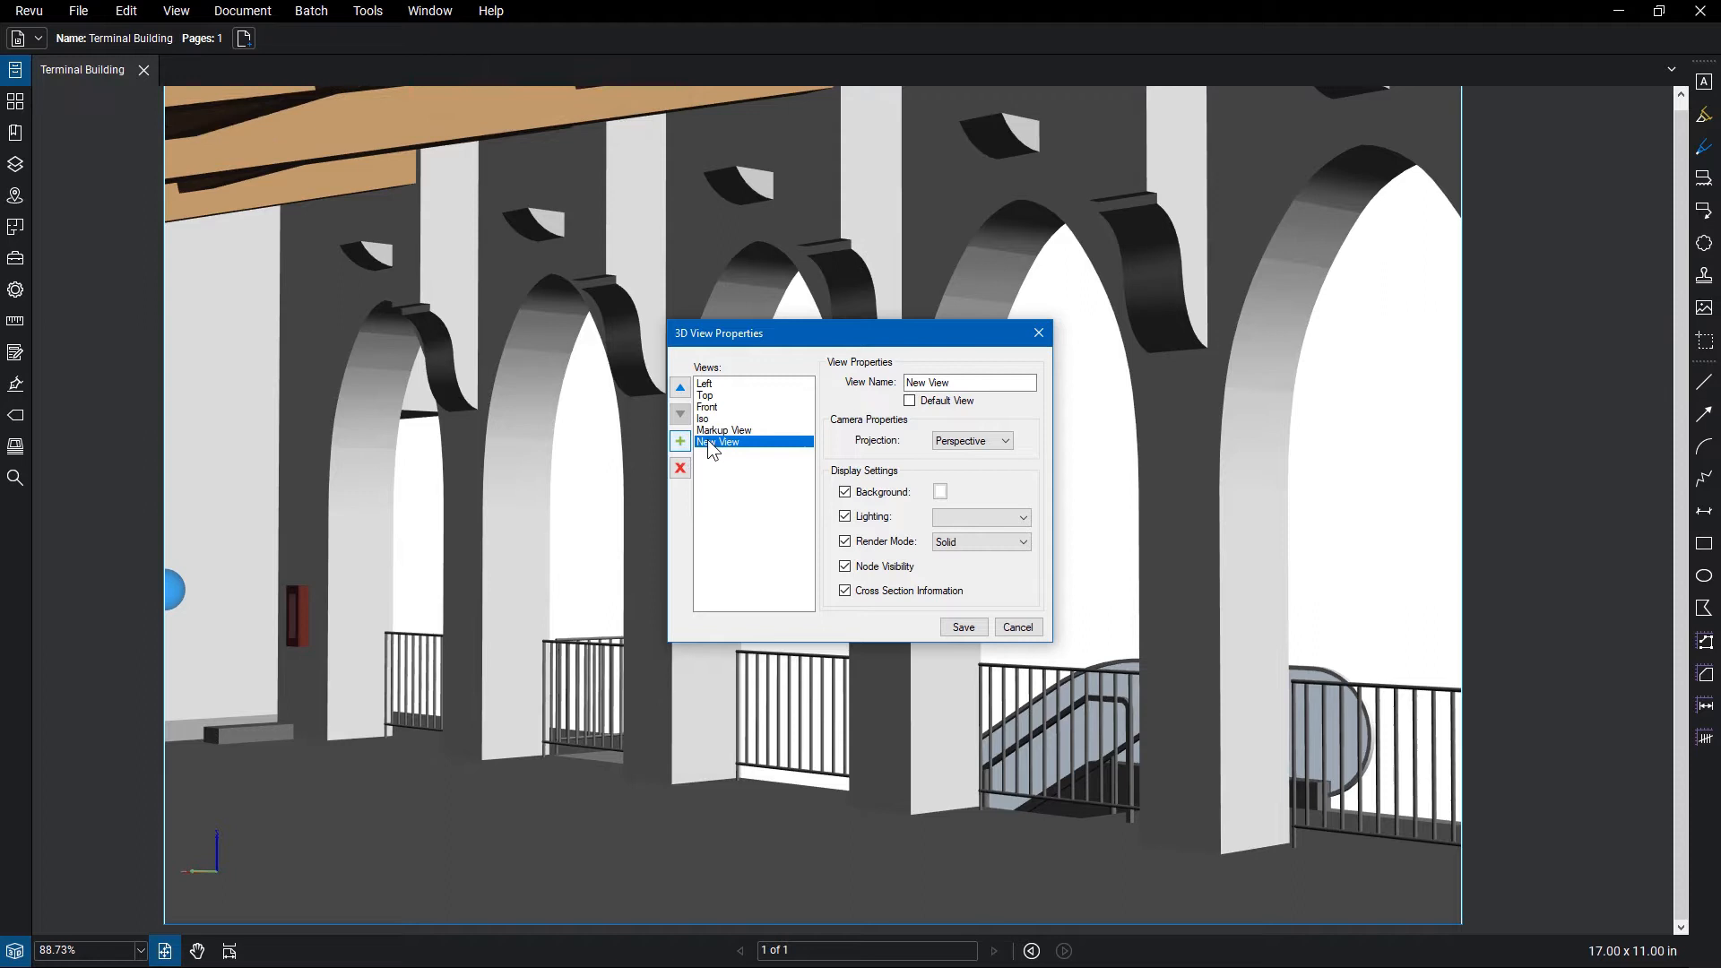
{"action": "type", "text": "Hallway"}
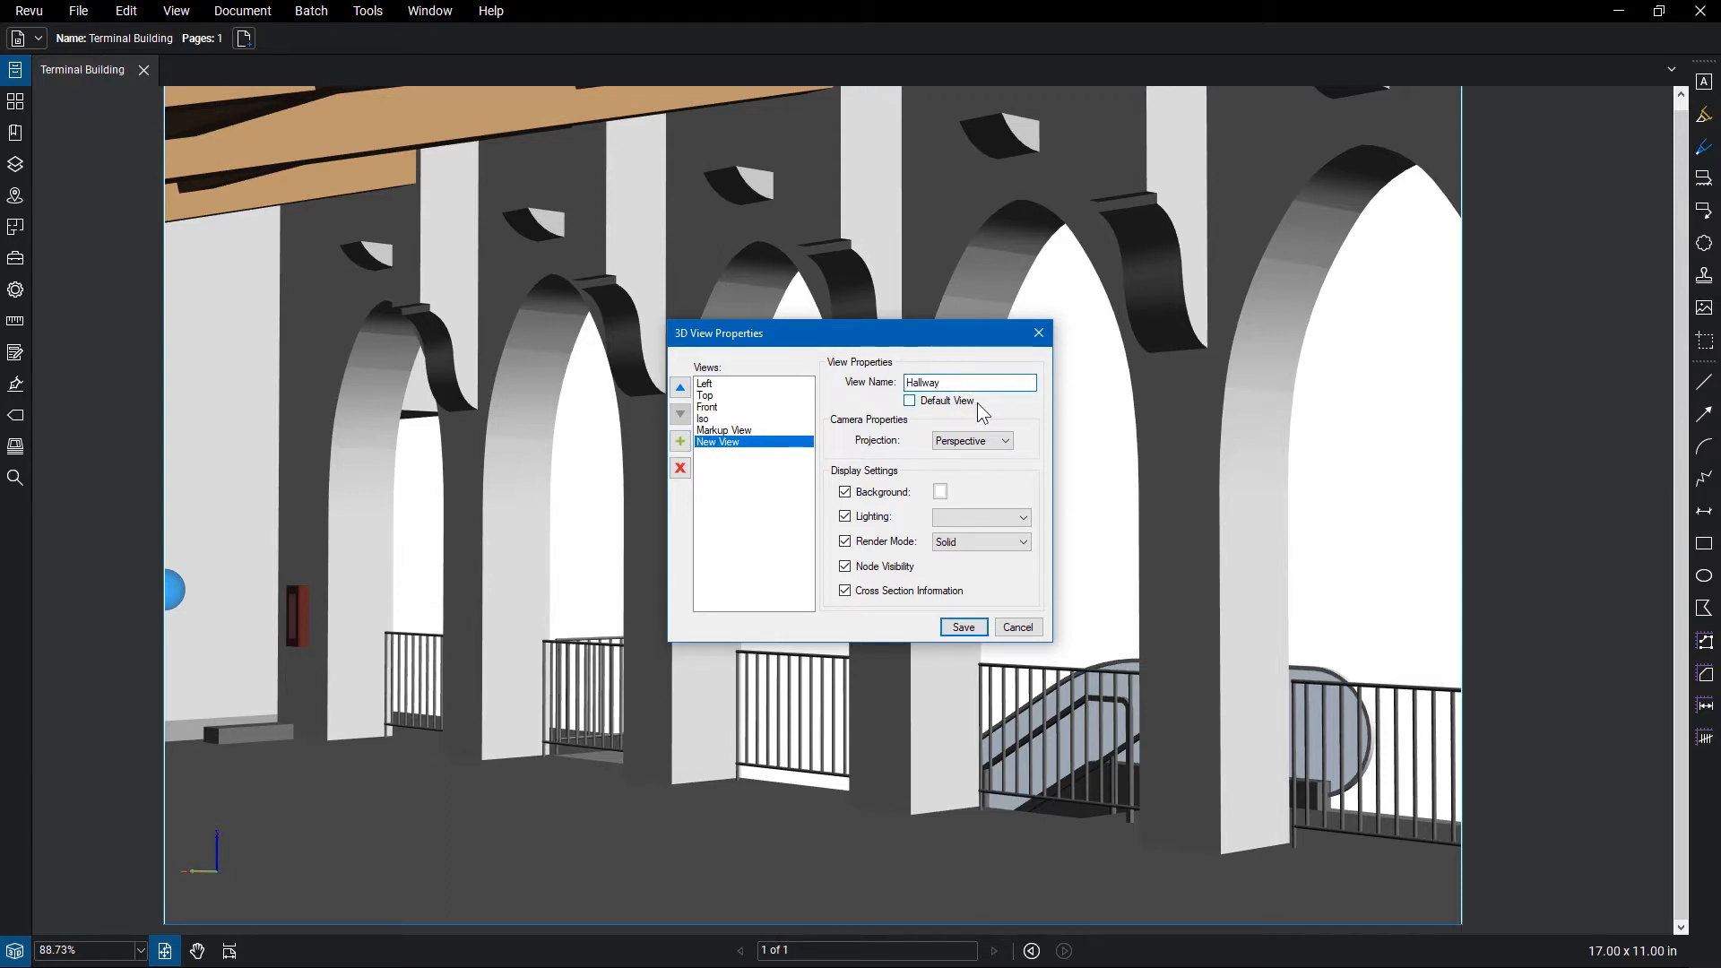
{"action": "left_click", "coordinate": [1001, 441]}
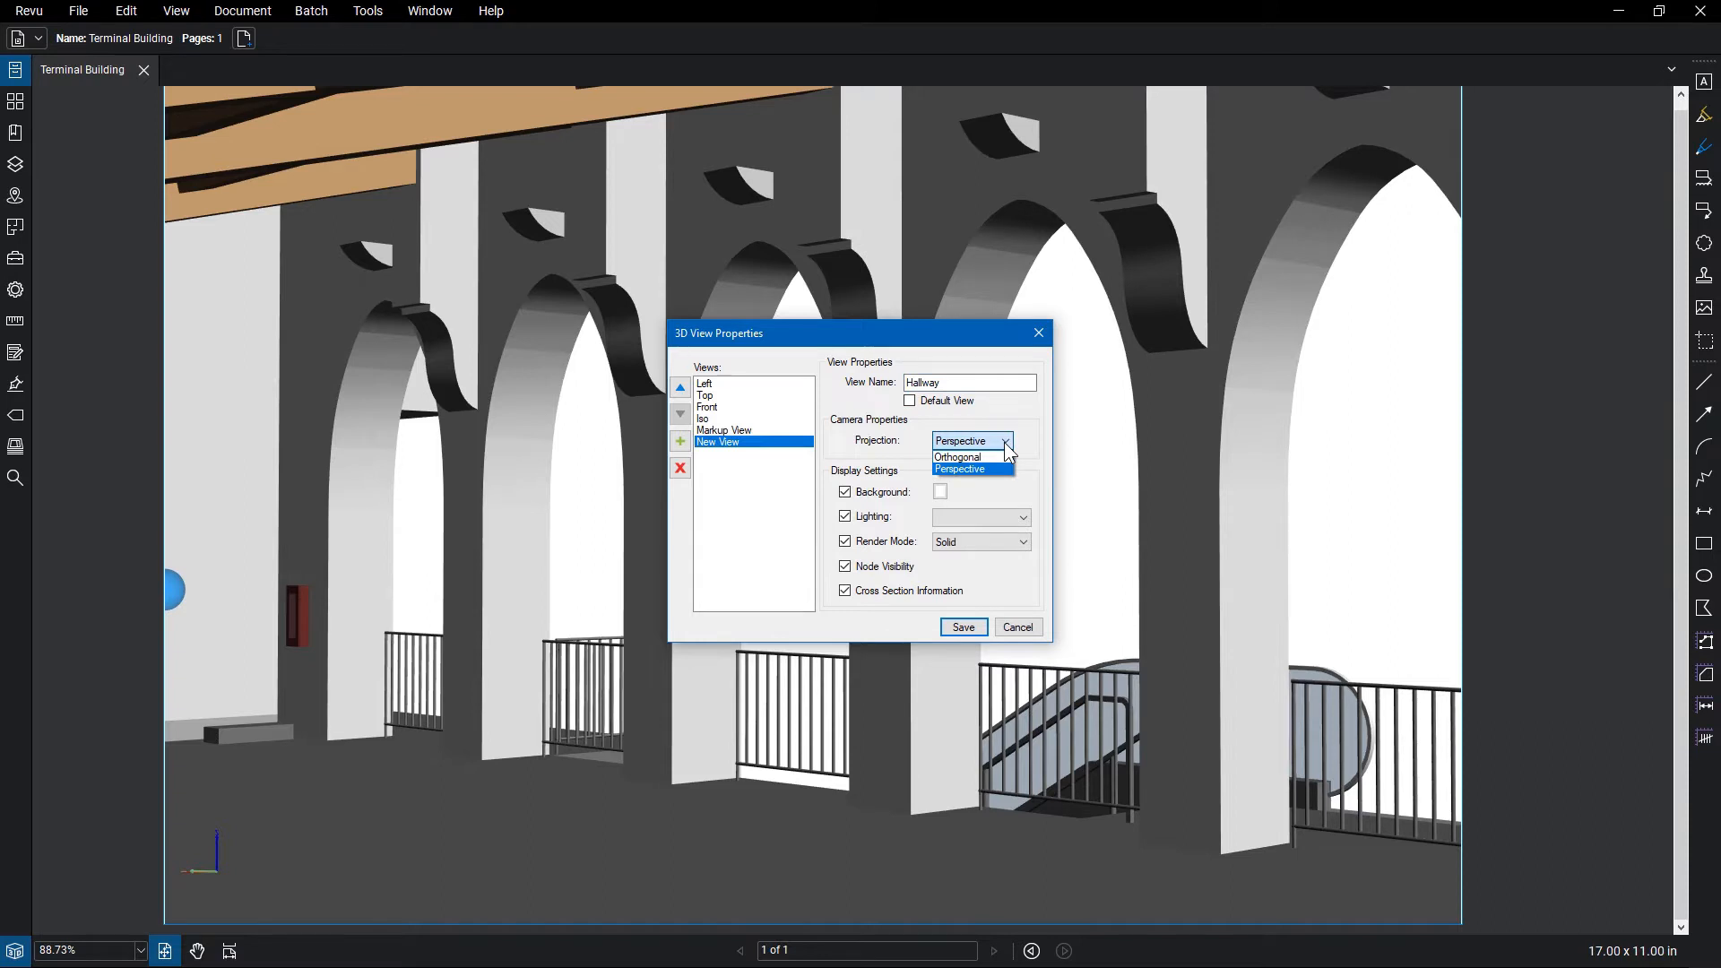
{"action": "left_click", "coordinate": [970, 468]}
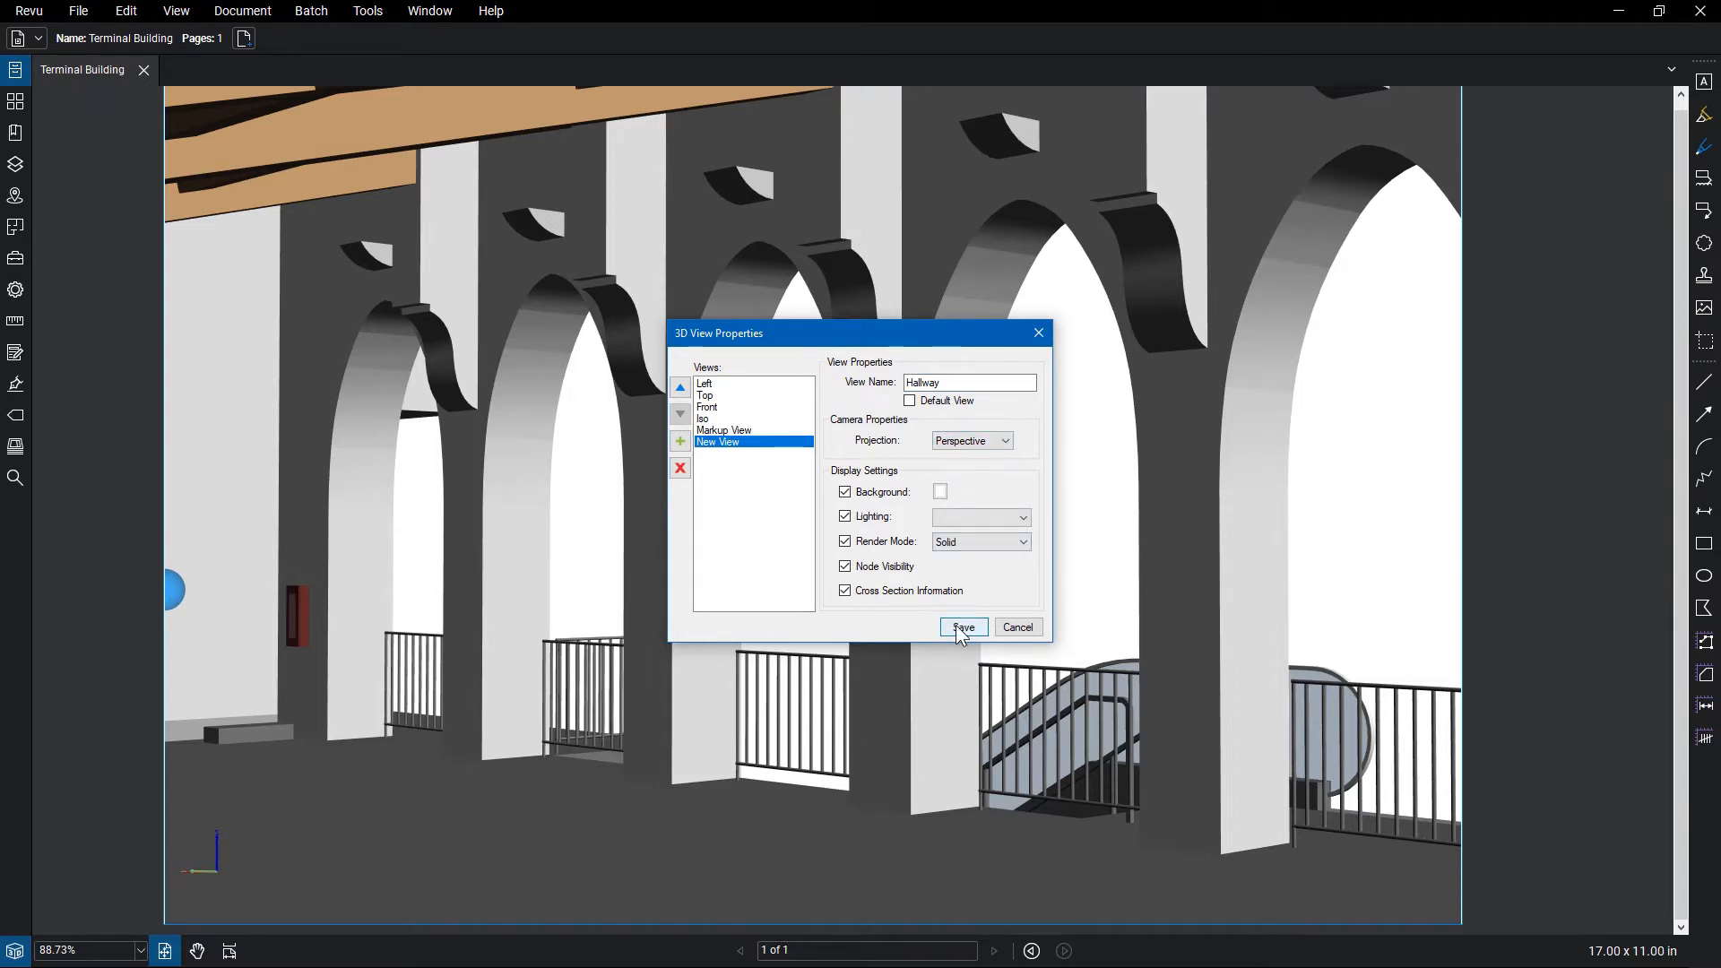
{"action": "left_click", "coordinate": [961, 627]}
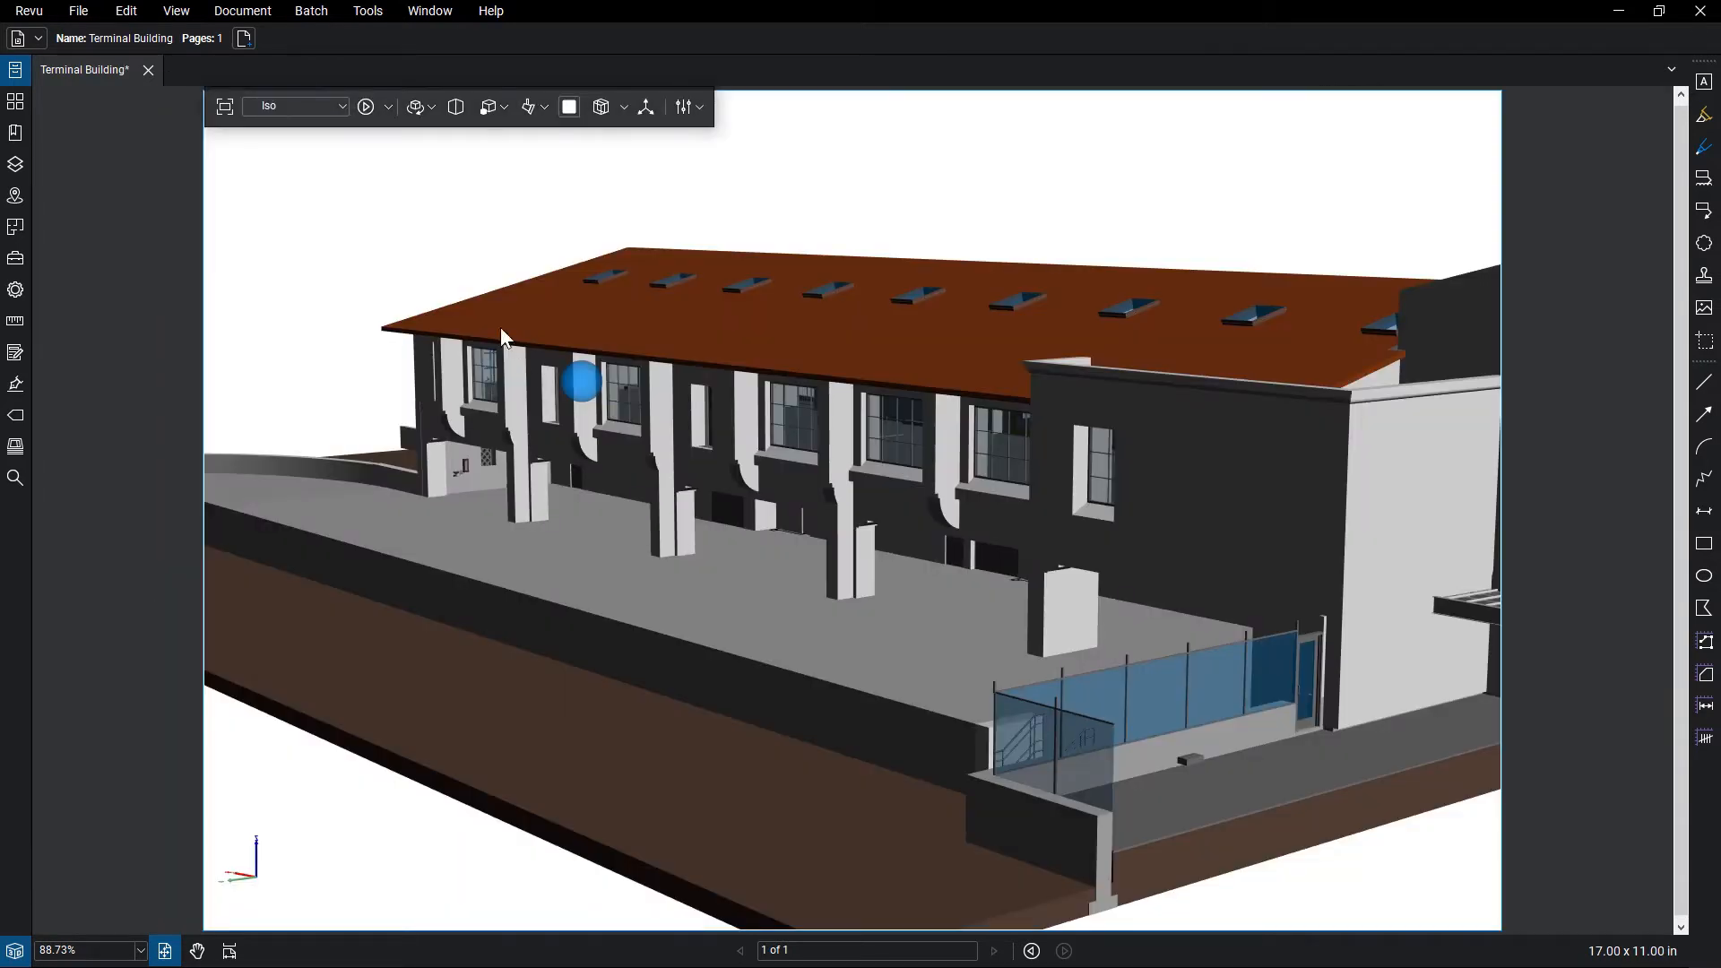
Step: Switch between 3D navigation modes from the toolbar while viewing the exterior
{"action": "left_click", "coordinate": [415, 106]}
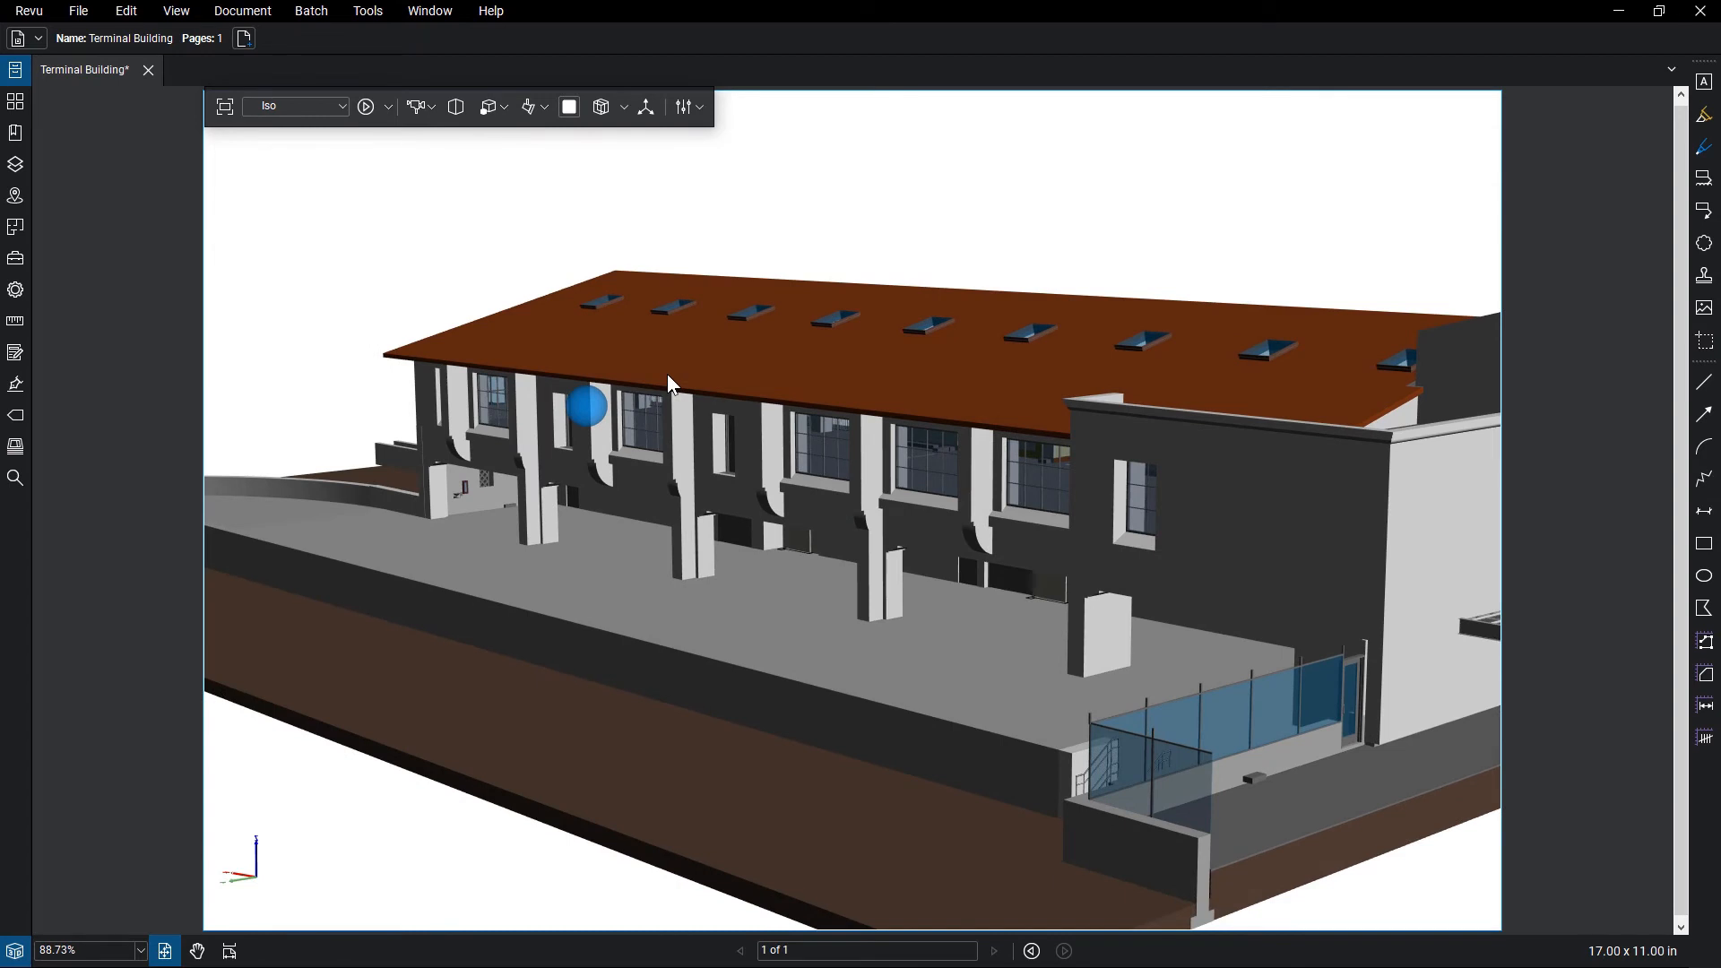
{"action": "left_click", "coordinate": [415, 106]}
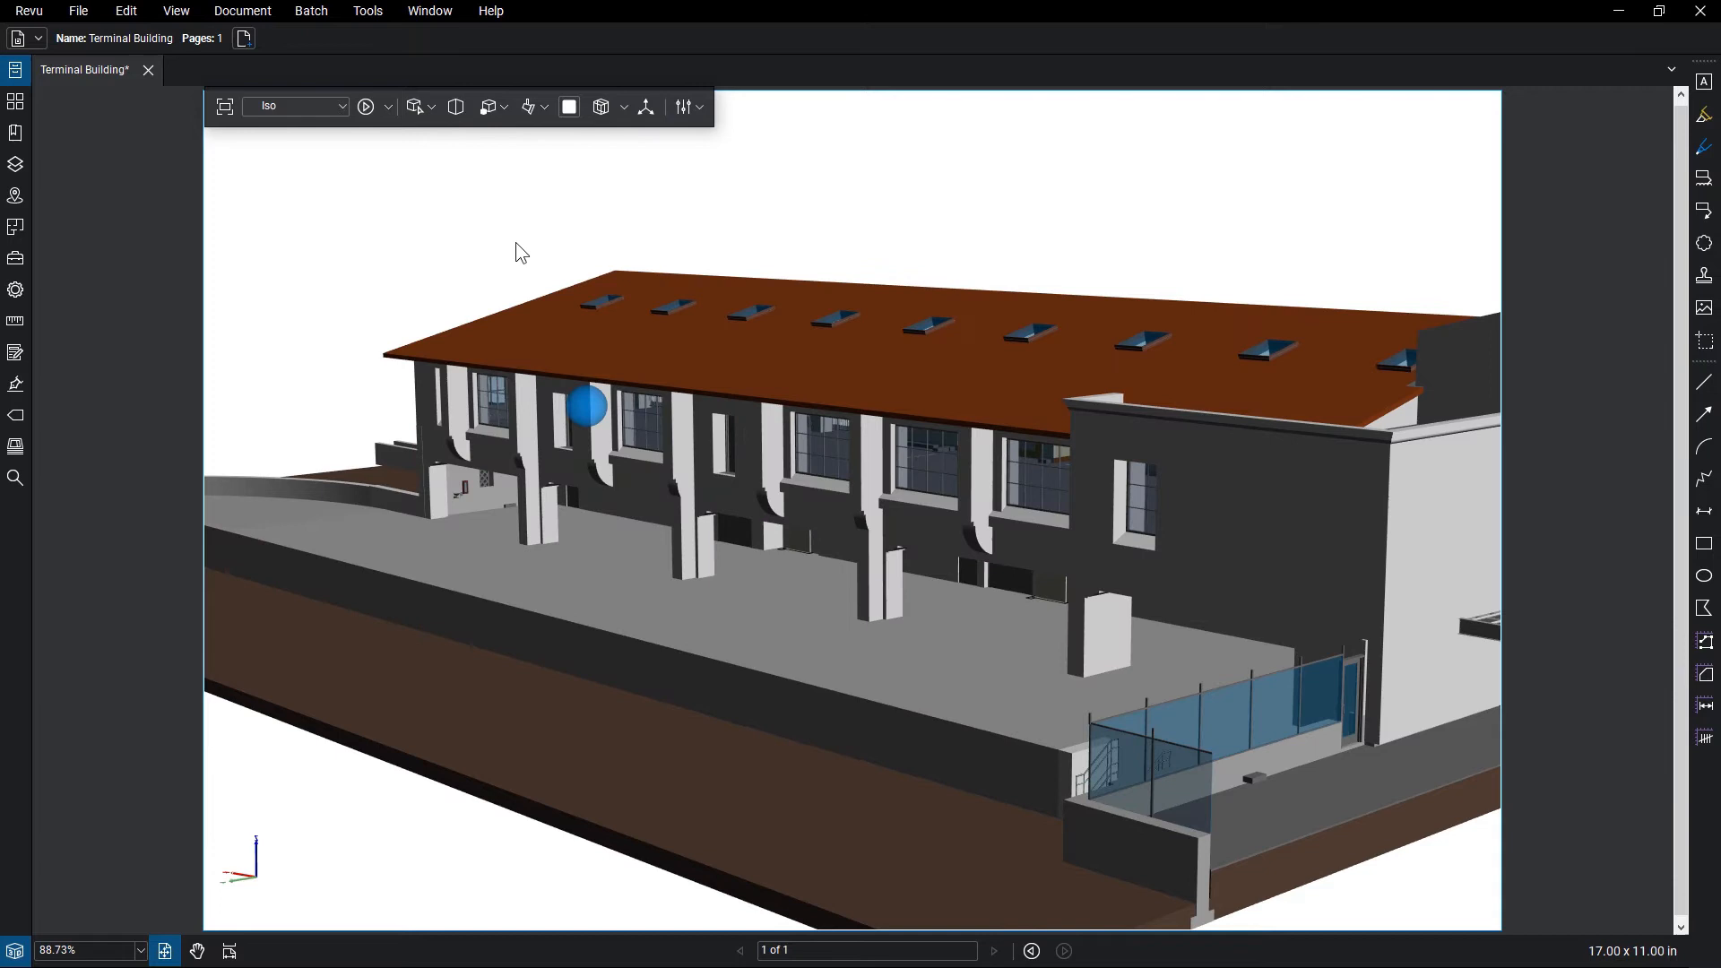
{"action": "left_click", "coordinate": [456, 106]}
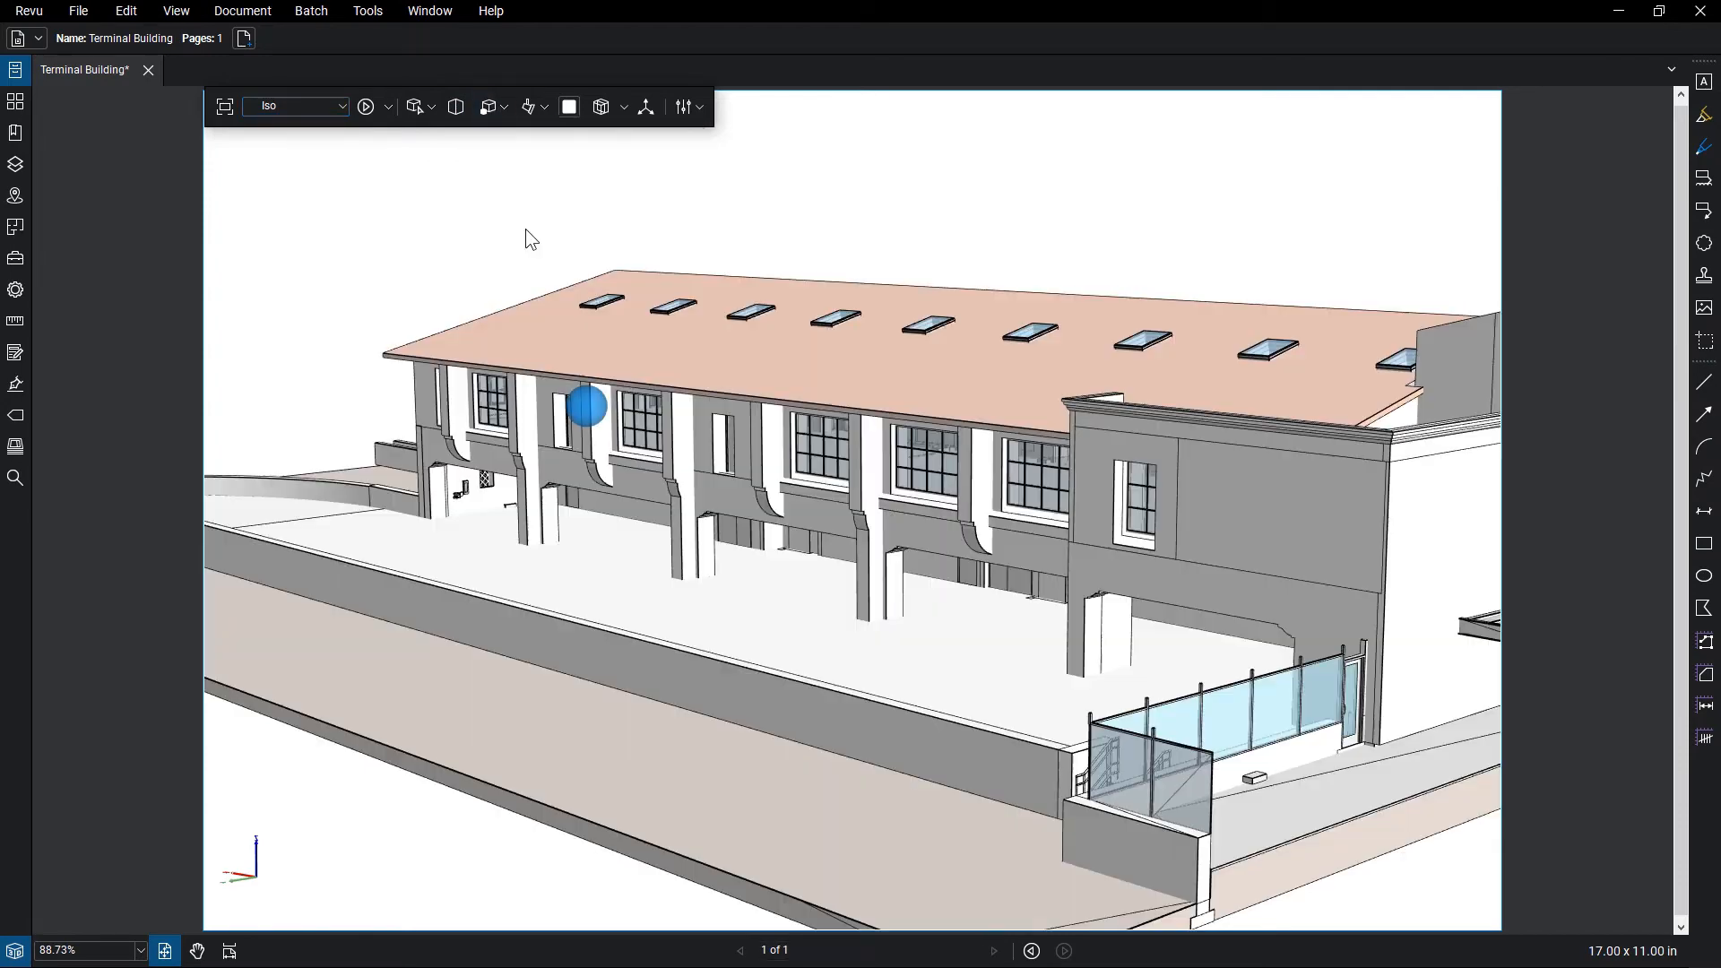
Step: Choose a different render mode for the terminal model
{"action": "left_click", "coordinate": [490, 106]}
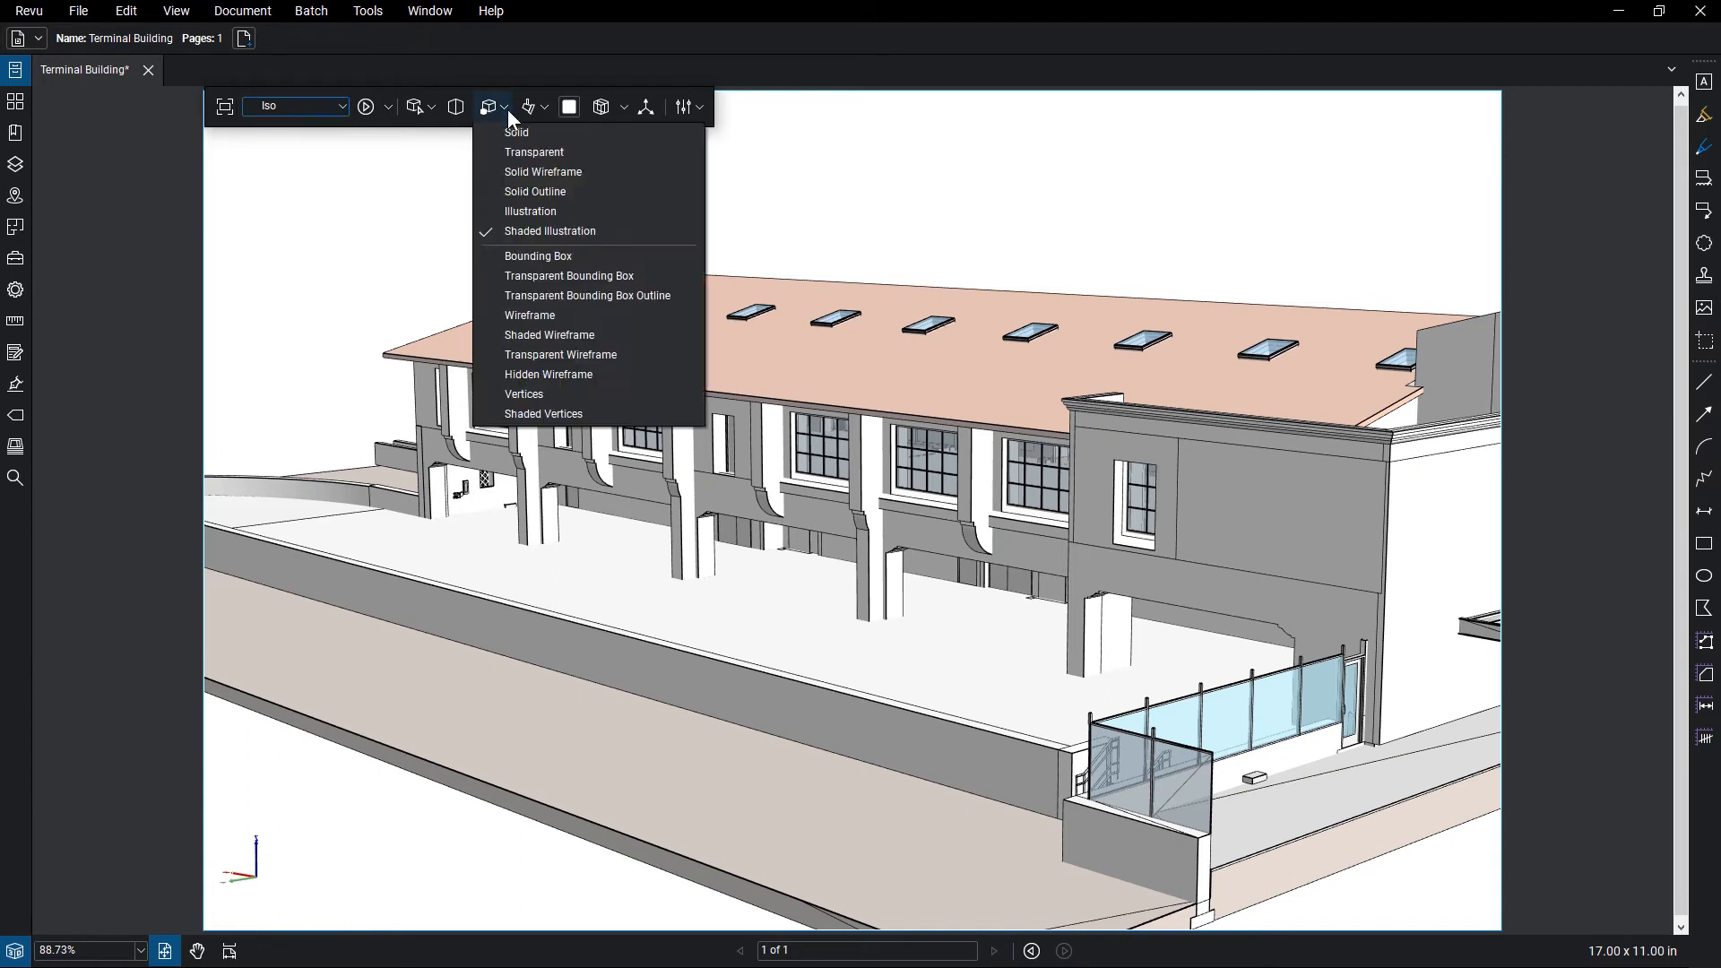
{"action": "left_click", "coordinate": [527, 105]}
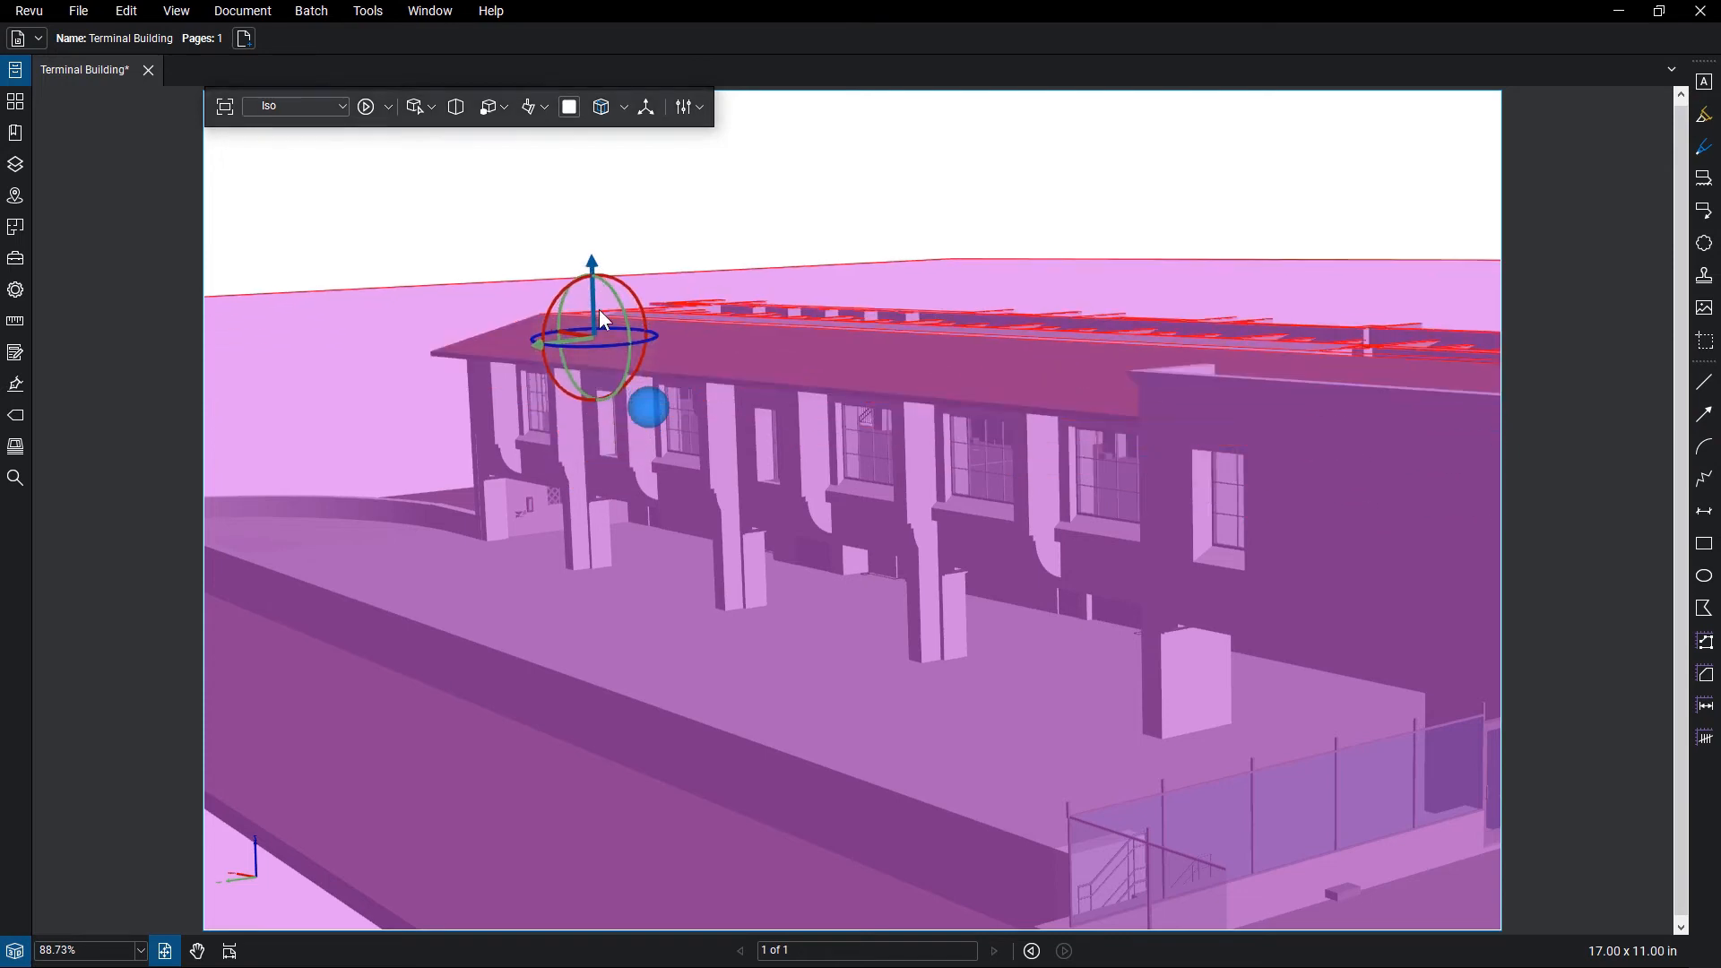
Step: Place the section plane in the hallway, tilt it at an angle, then show the 3D Model Tree
{"action": "left_click_drag", "start_coordinate": [601, 319], "coordinate": [601, 373]}
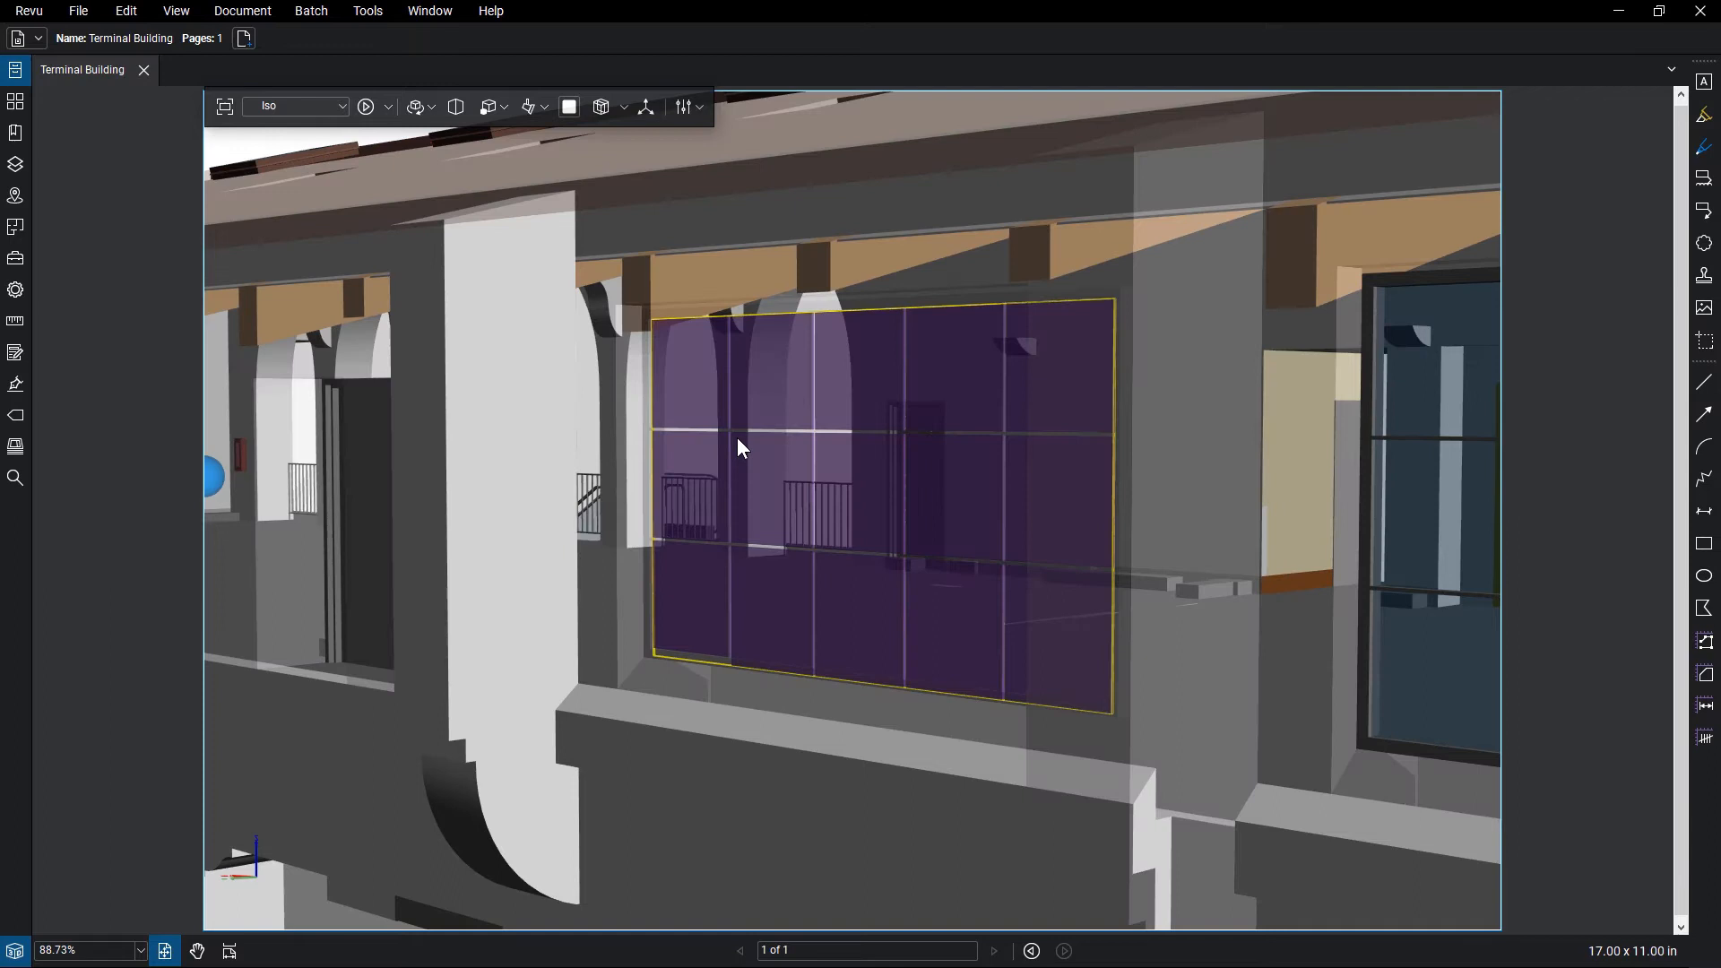
{"action": "left_click", "coordinate": [645, 106]}
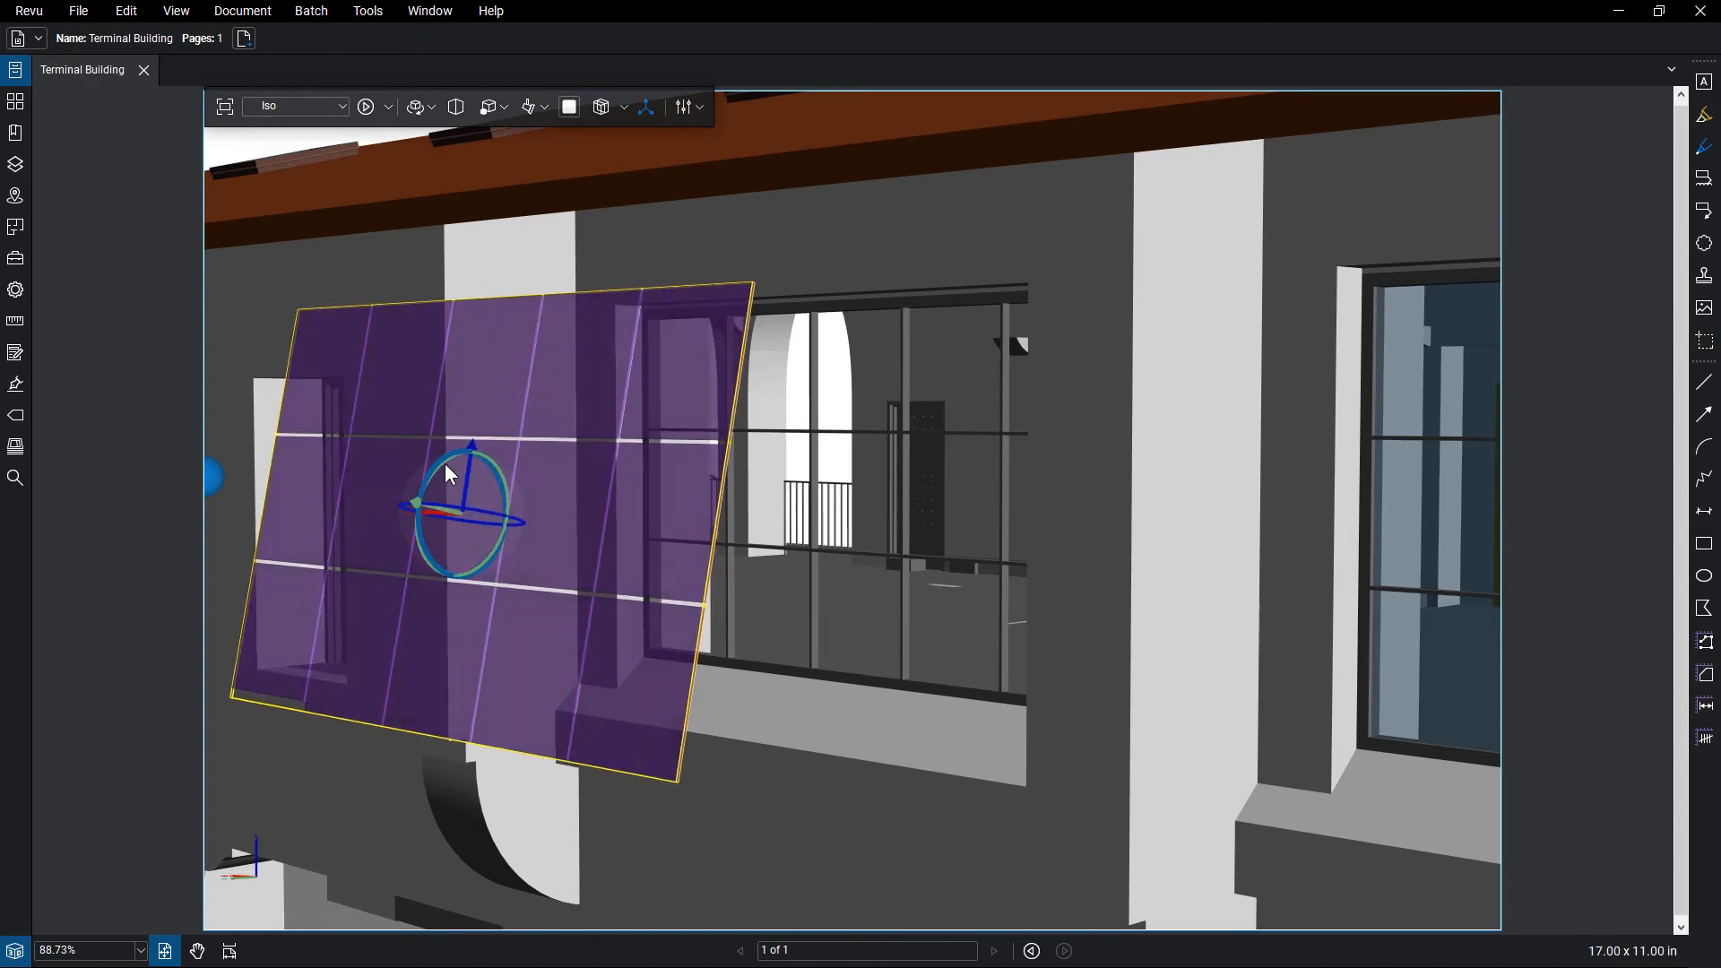
{"action": "left_click_drag", "start_coordinate": [447, 474], "coordinate": [432, 487]}
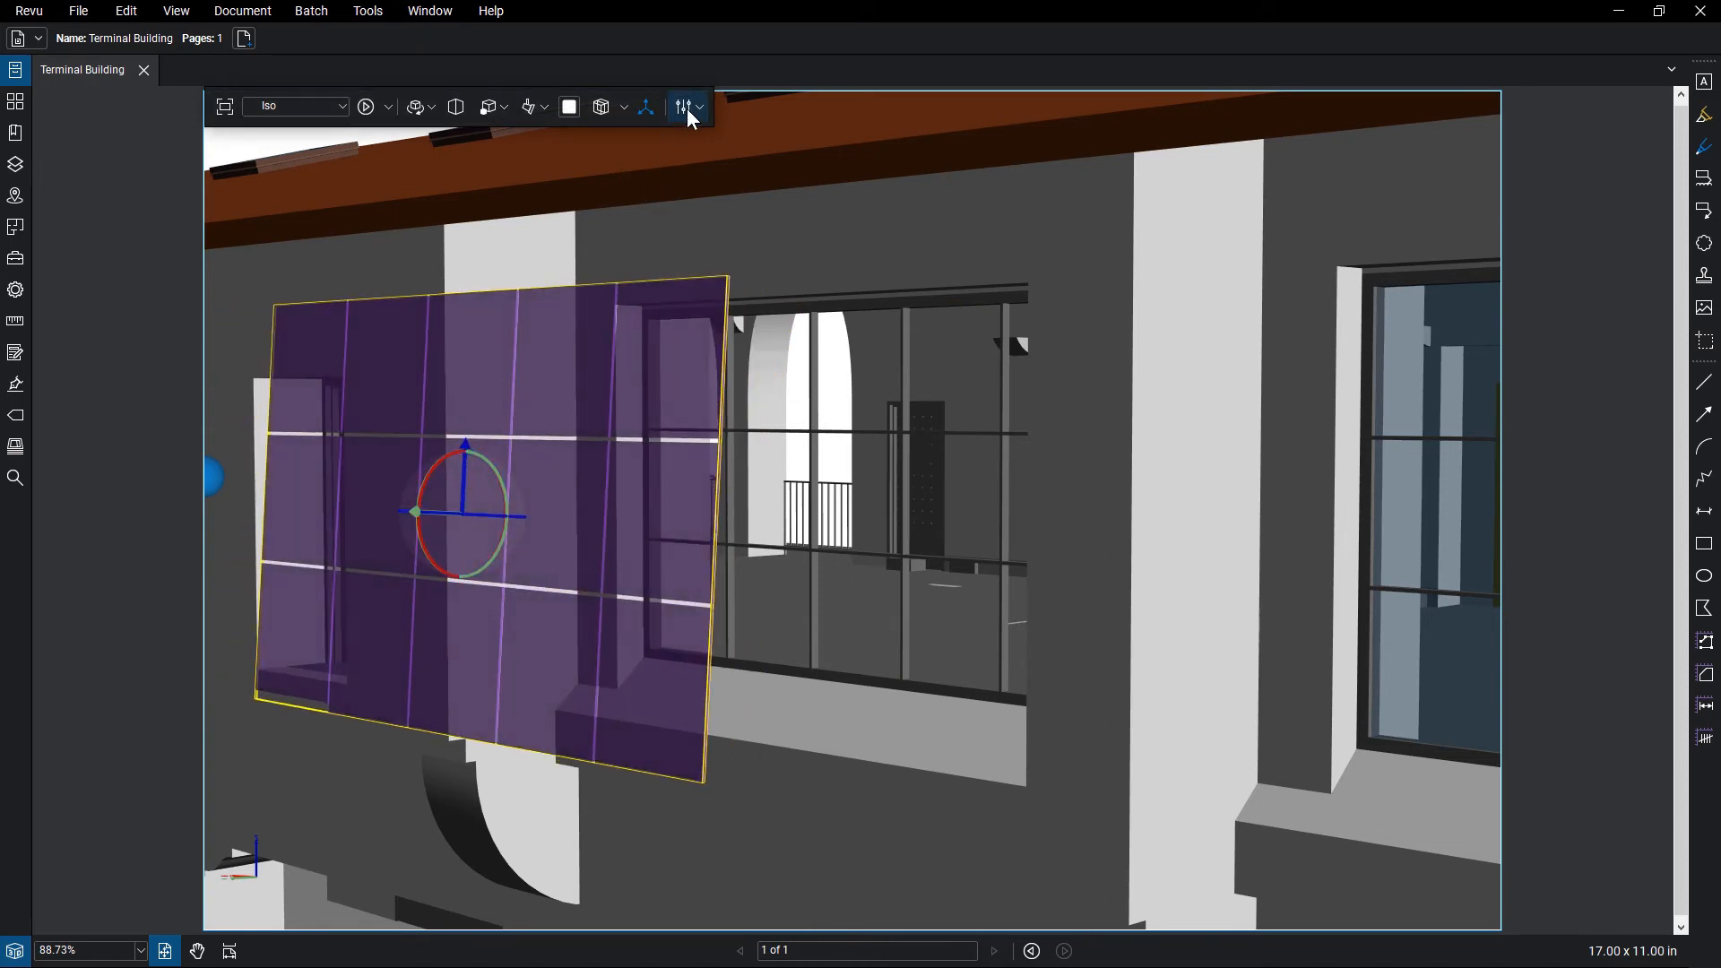
{"action": "left_click", "coordinate": [697, 106]}
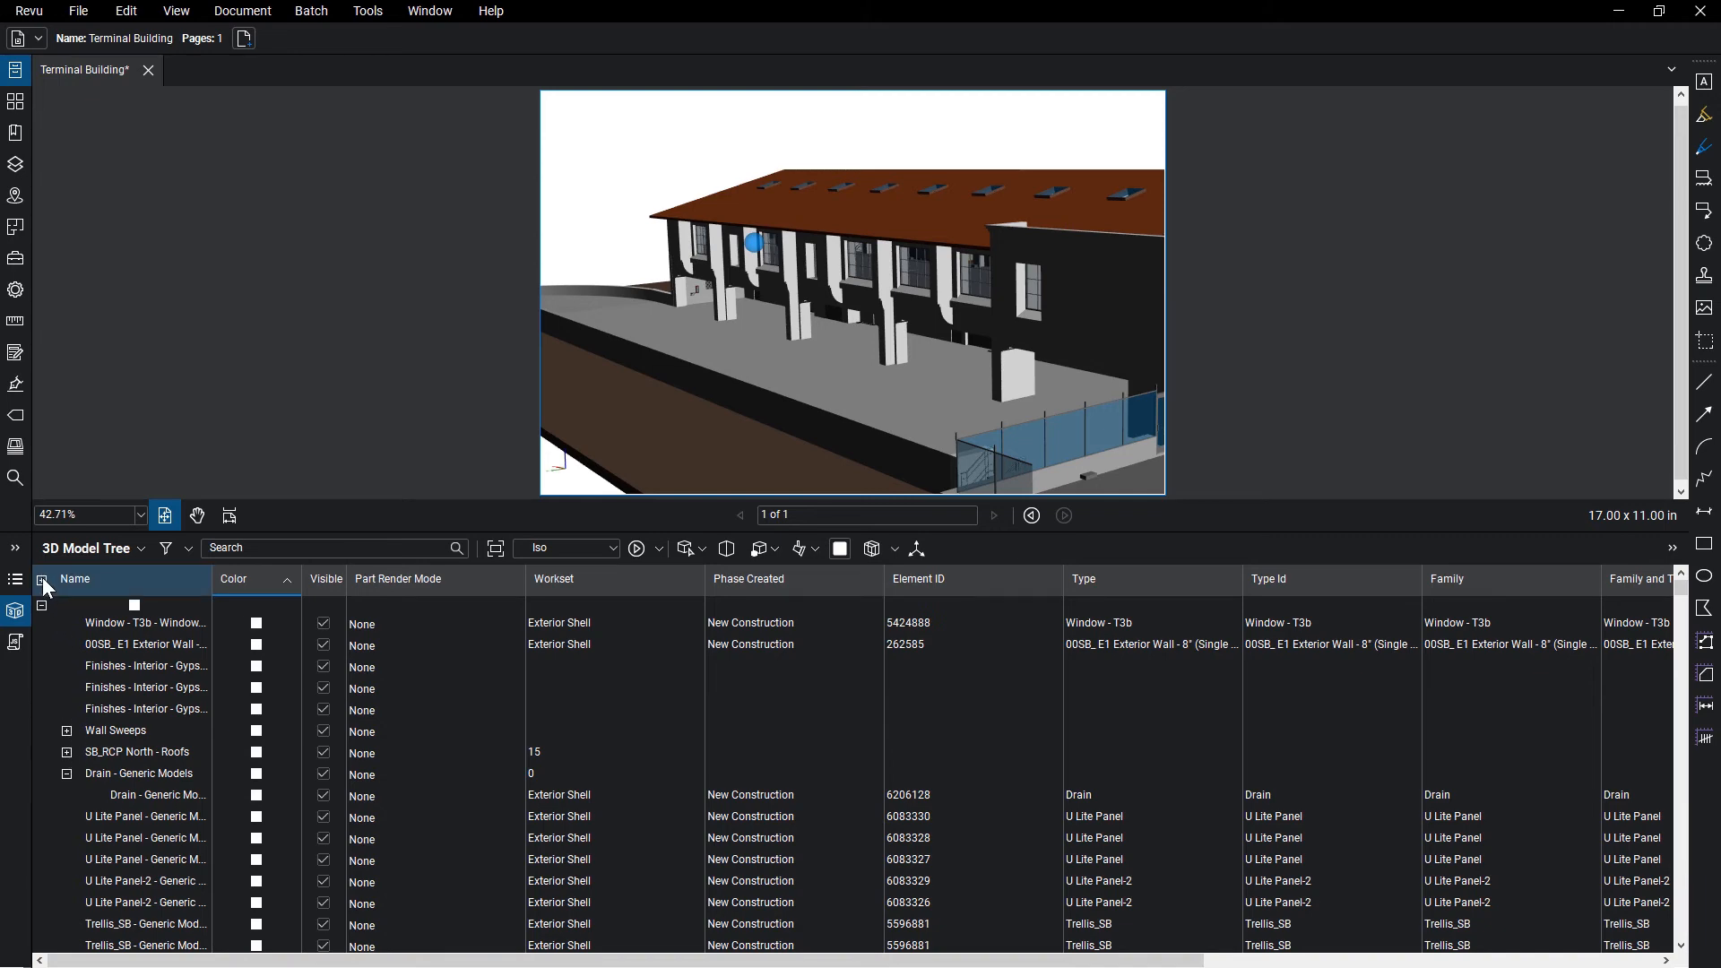
Step: Expand all model tree groups and filter the tree by '417296 - 6'
{"action": "left_click", "coordinate": [66, 730]}
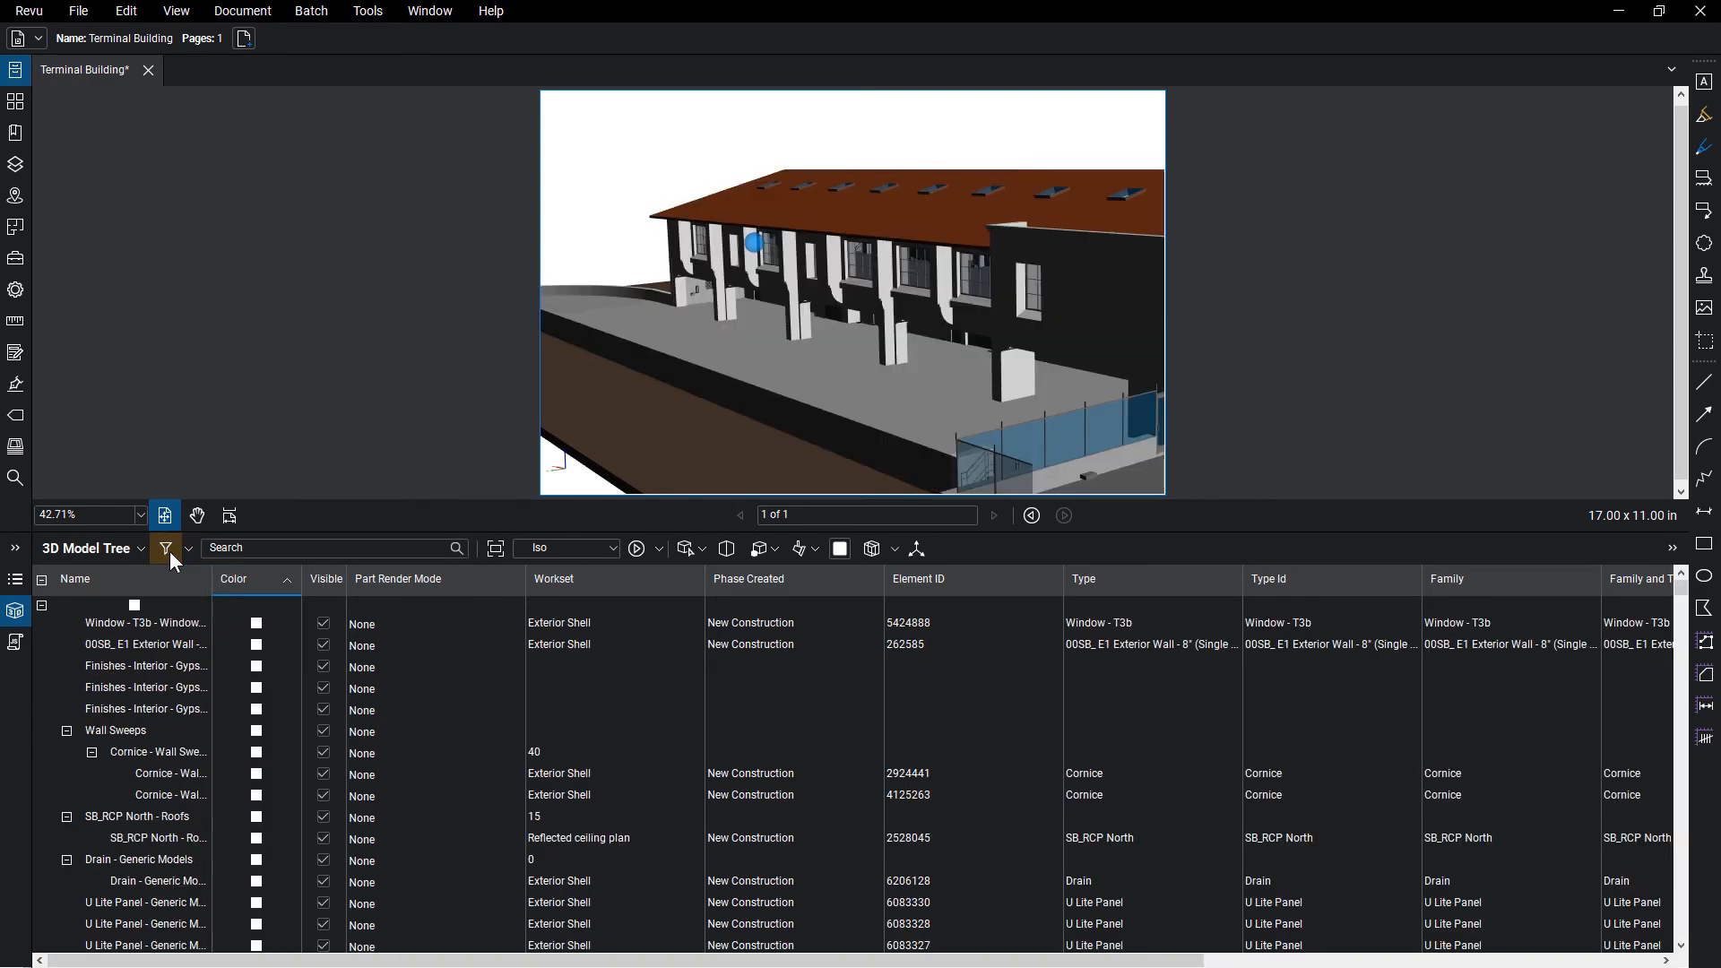
{"action": "type", "text": "417296 - 6"}
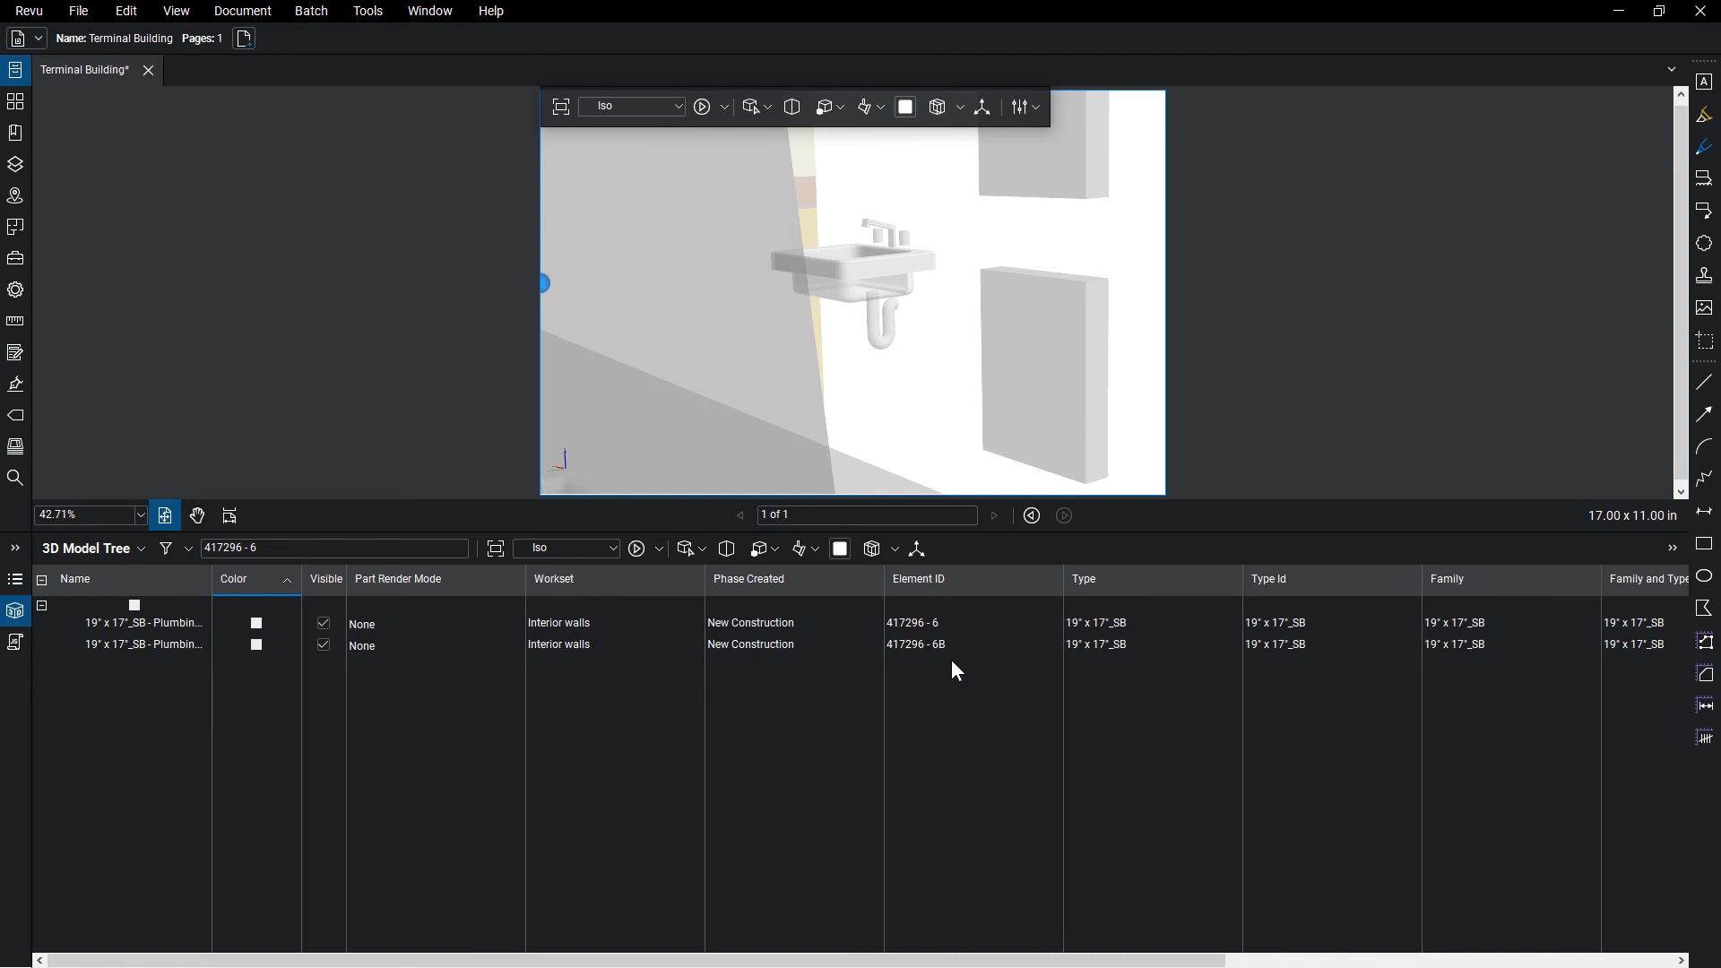
Step: Open Manage Columns from the model tree's Columns options
{"action": "left_click", "coordinate": [140, 548]}
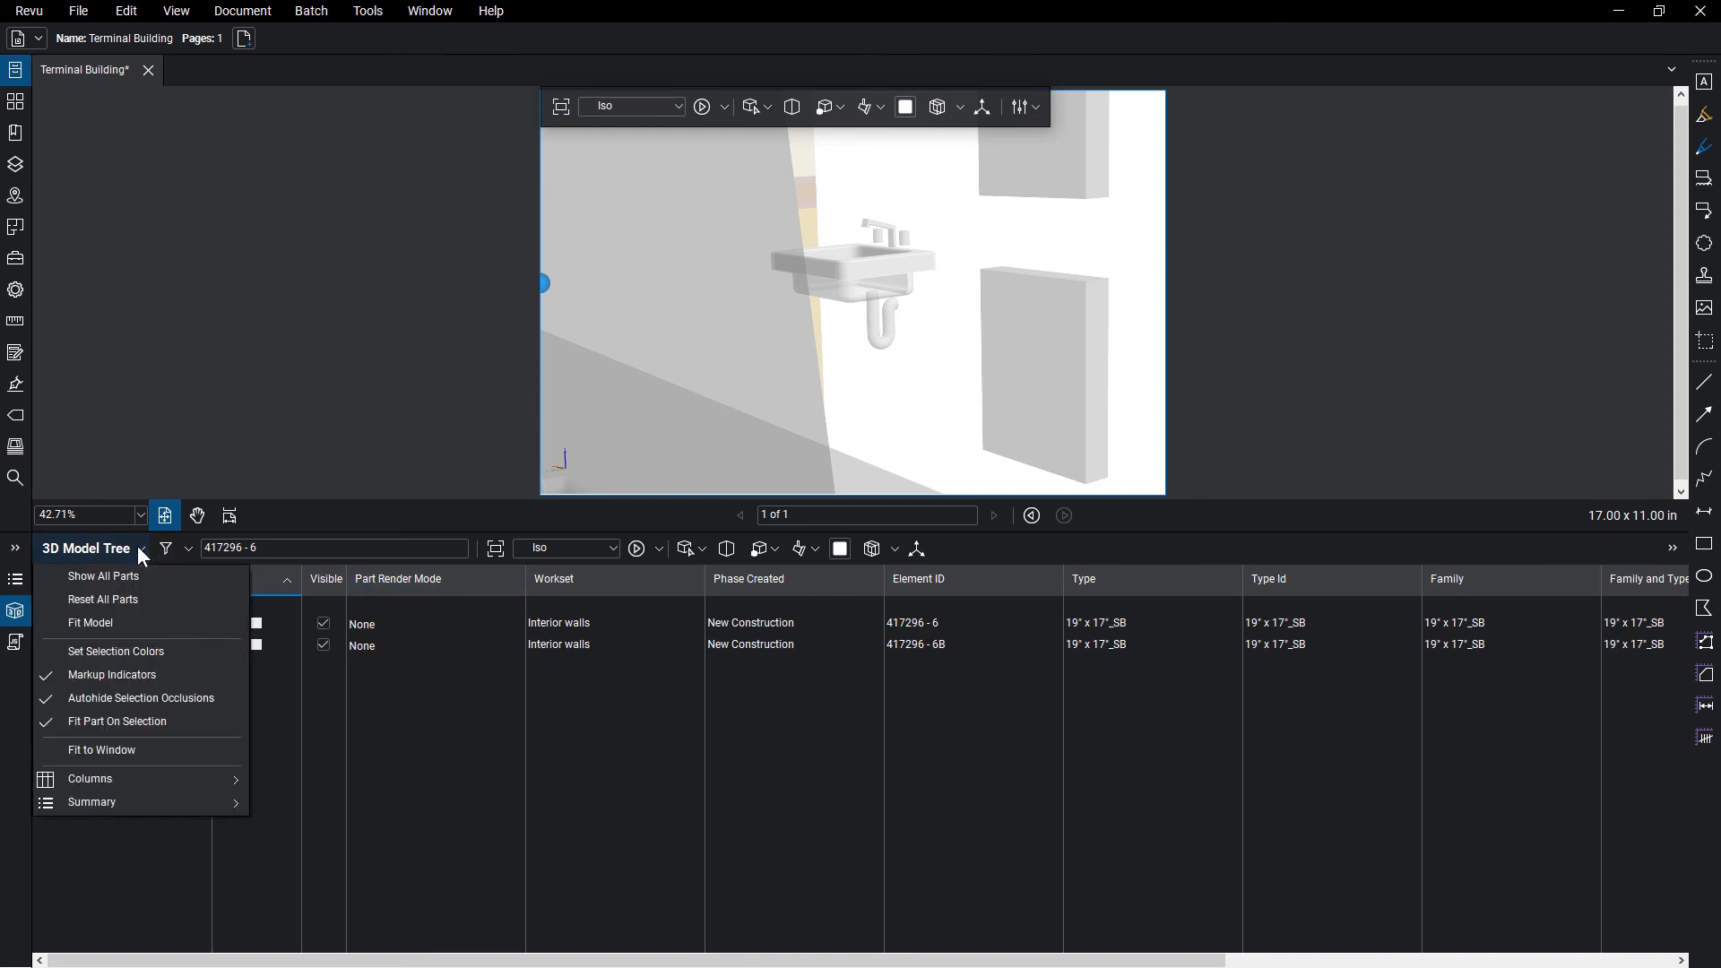
{"action": "left_click", "coordinate": [89, 778]}
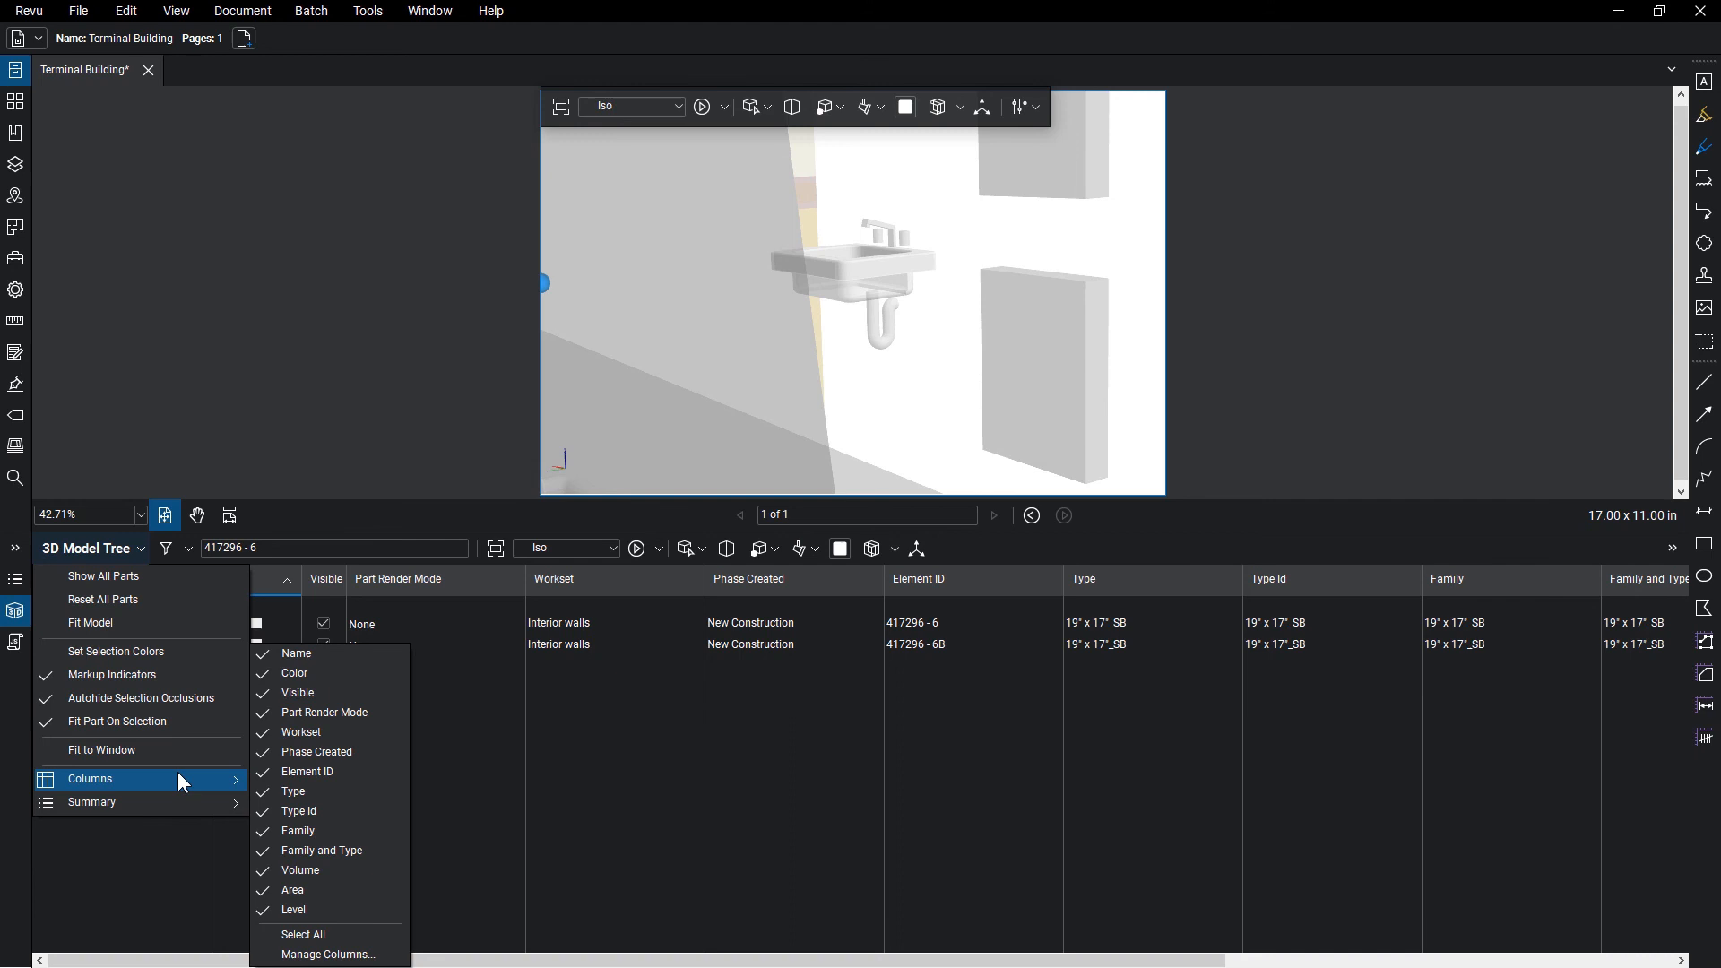
{"action": "mouse_move", "coordinate": [326, 954]}
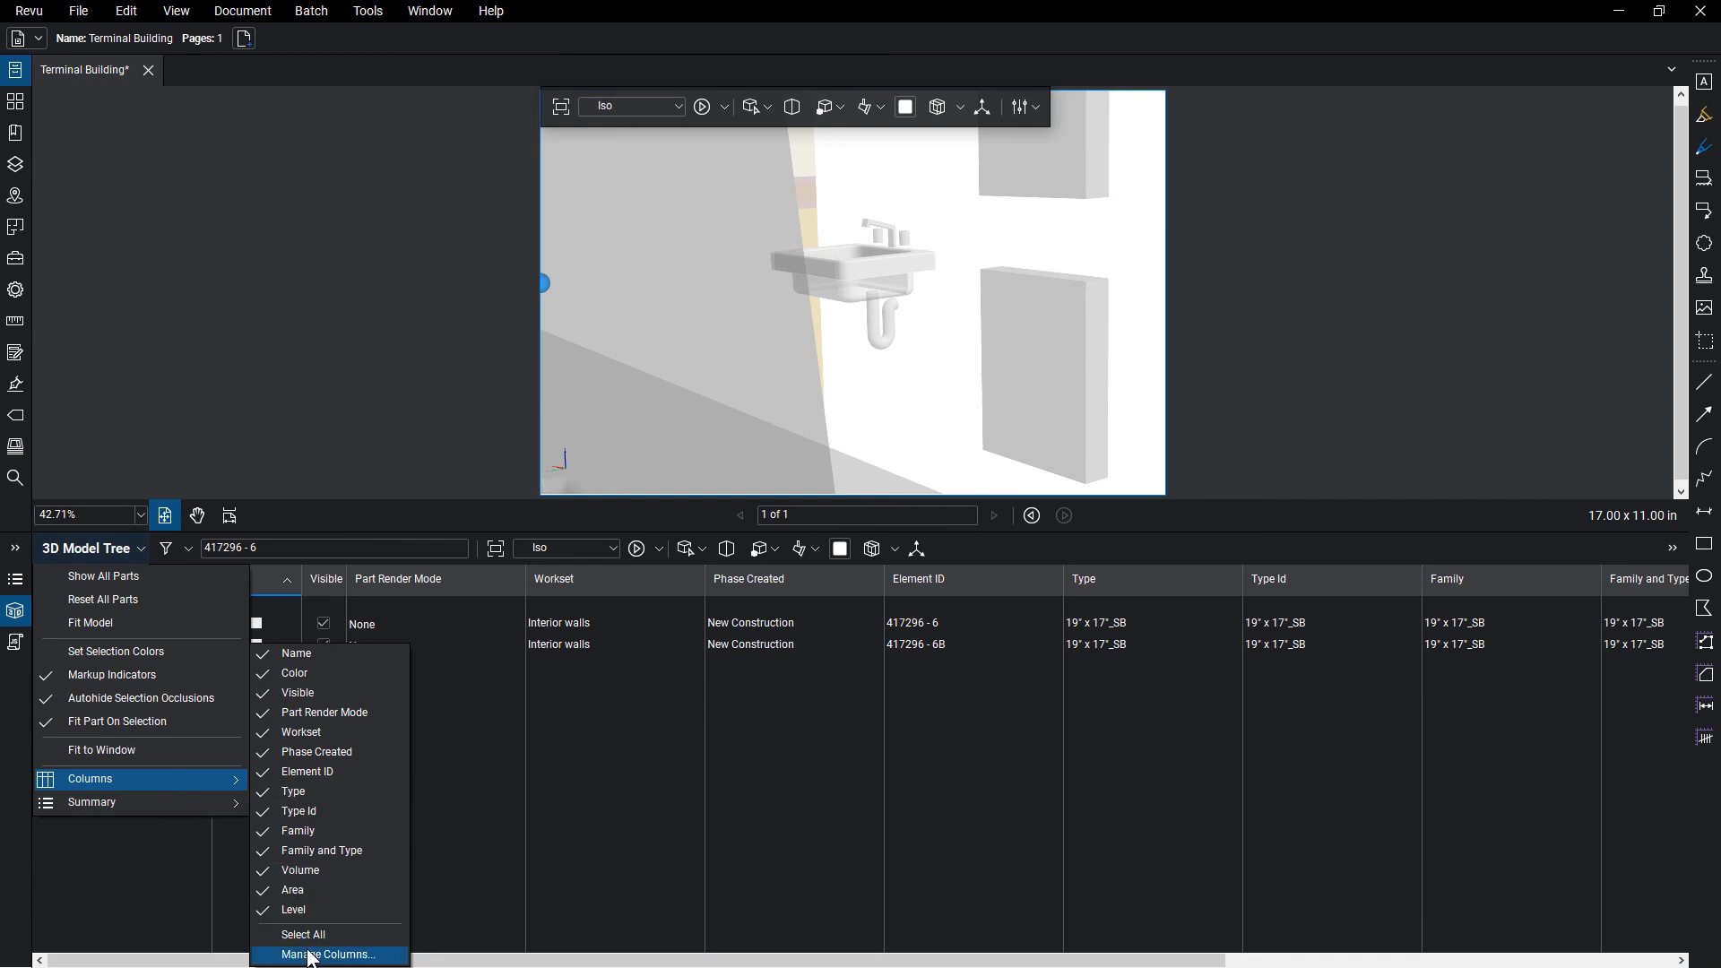
{"action": "left_click", "coordinate": [326, 954]}
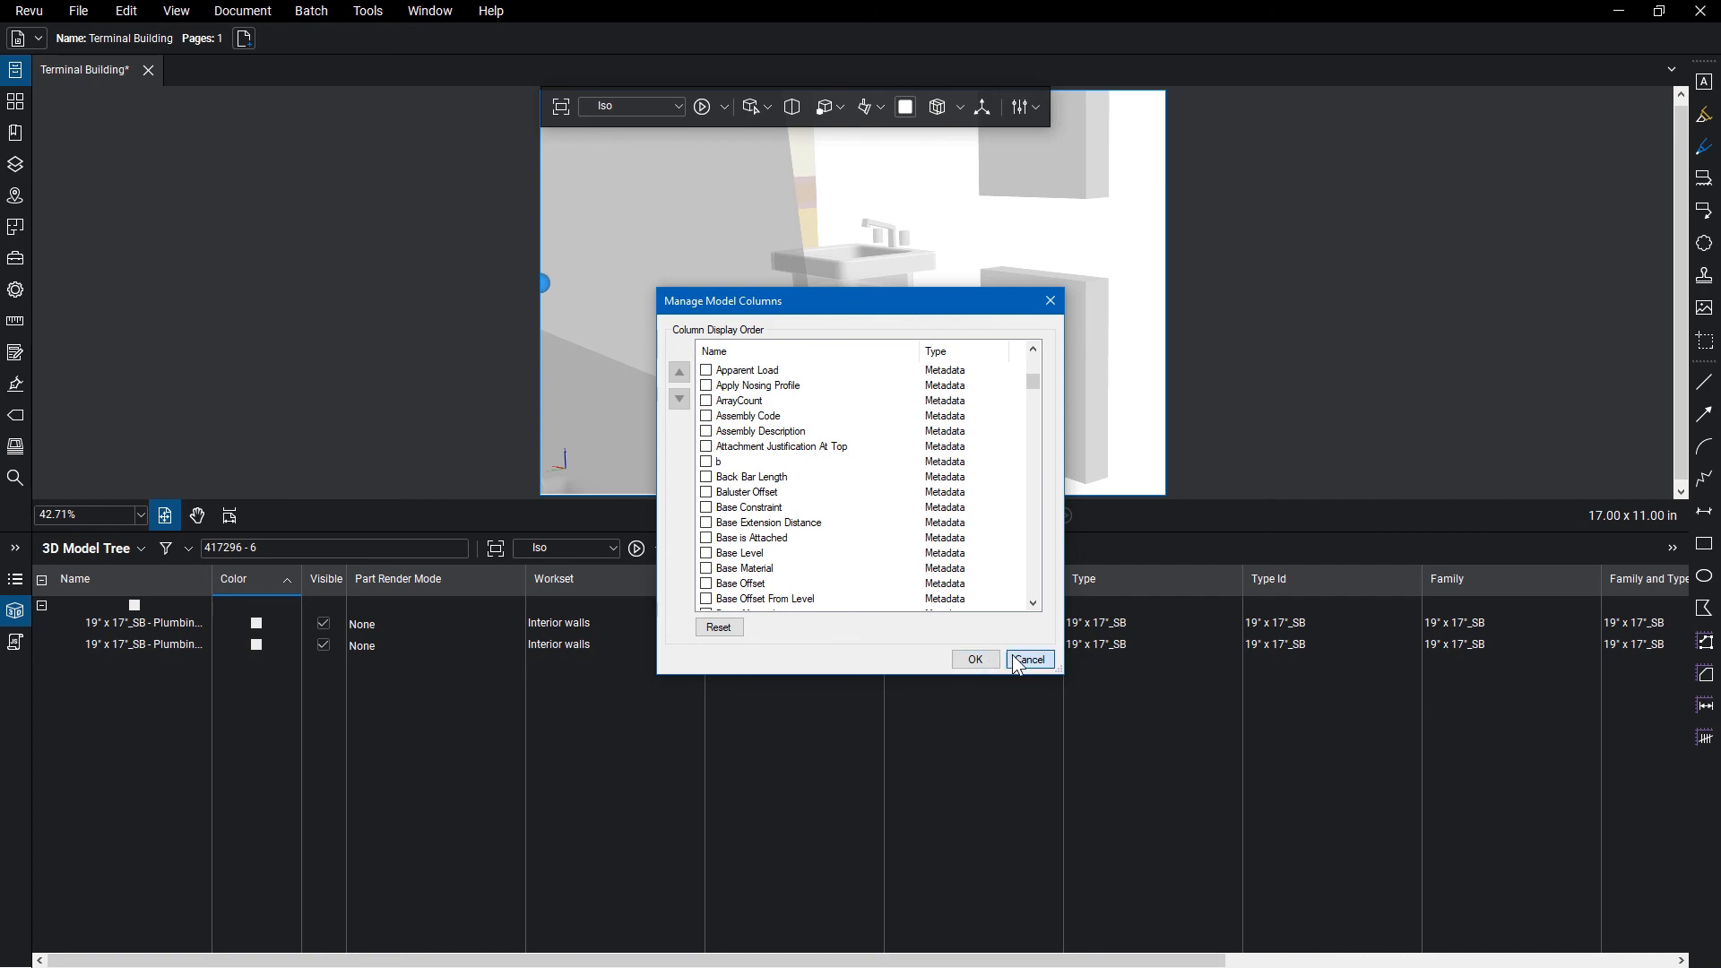
Step: Cancel the Manage Model Columns dialog and reopen the model tree options
{"action": "left_click", "coordinate": [1029, 660]}
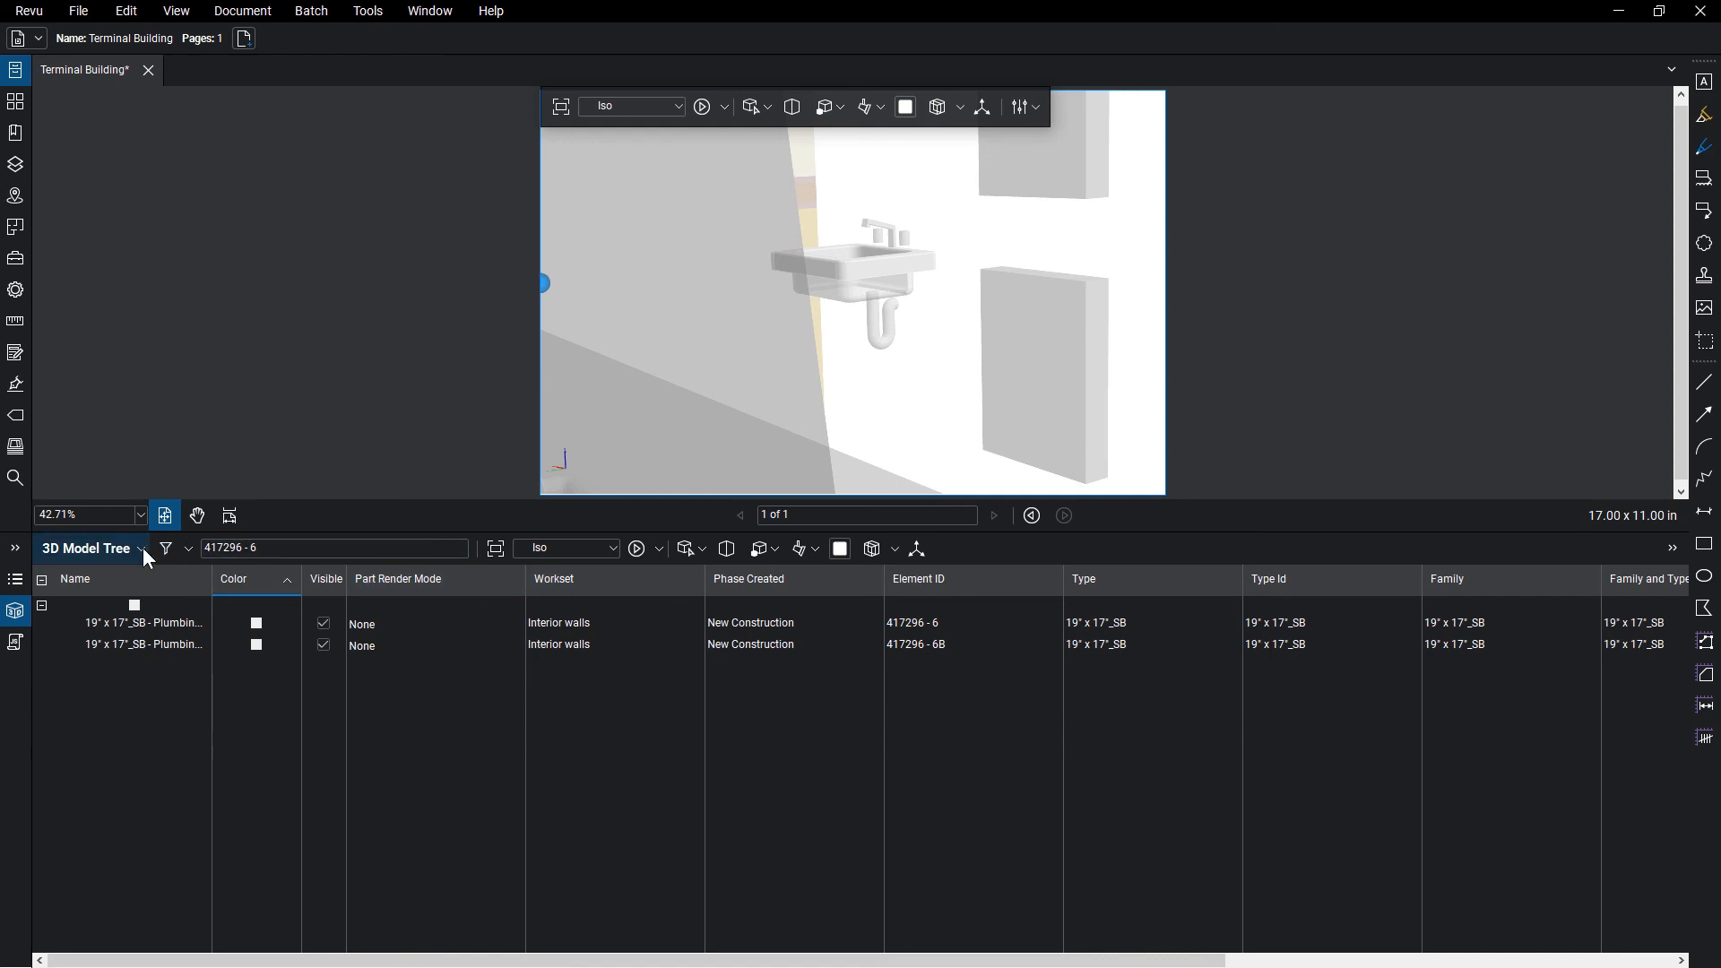
{"action": "left_click", "coordinate": [140, 554]}
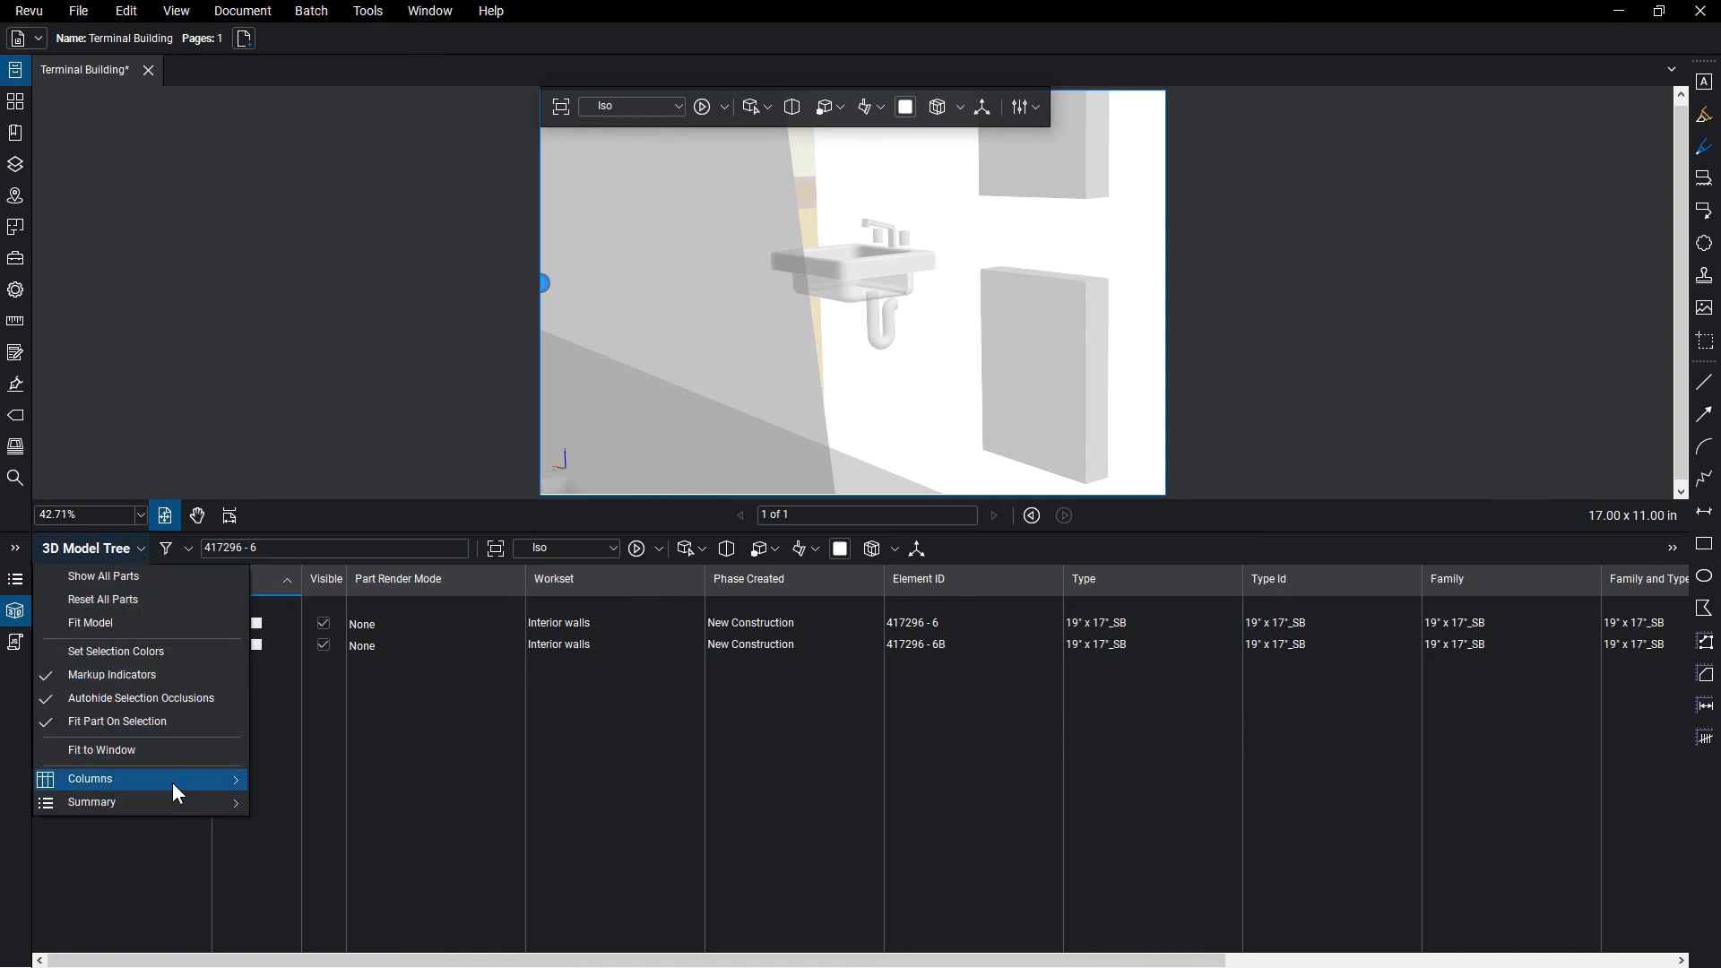